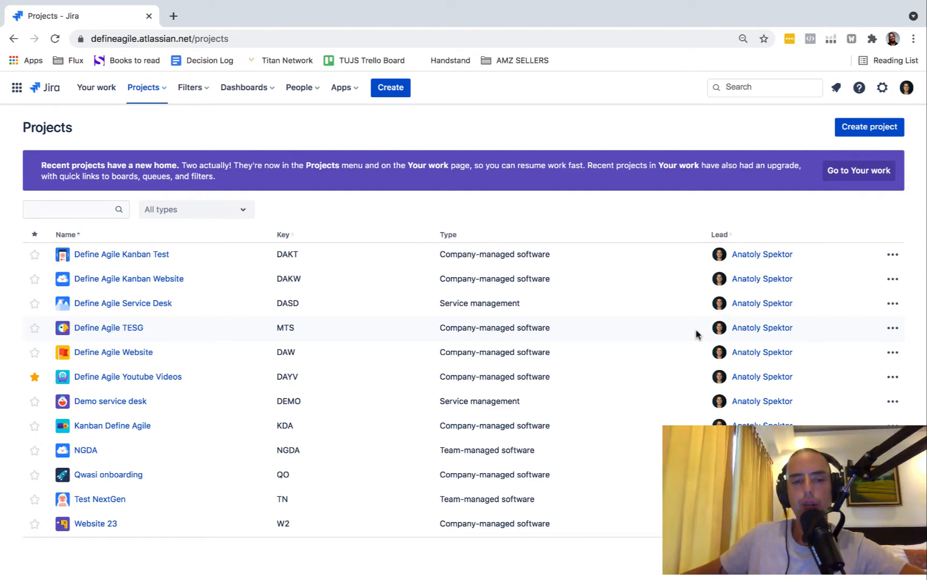
mouse_move(230, 456)
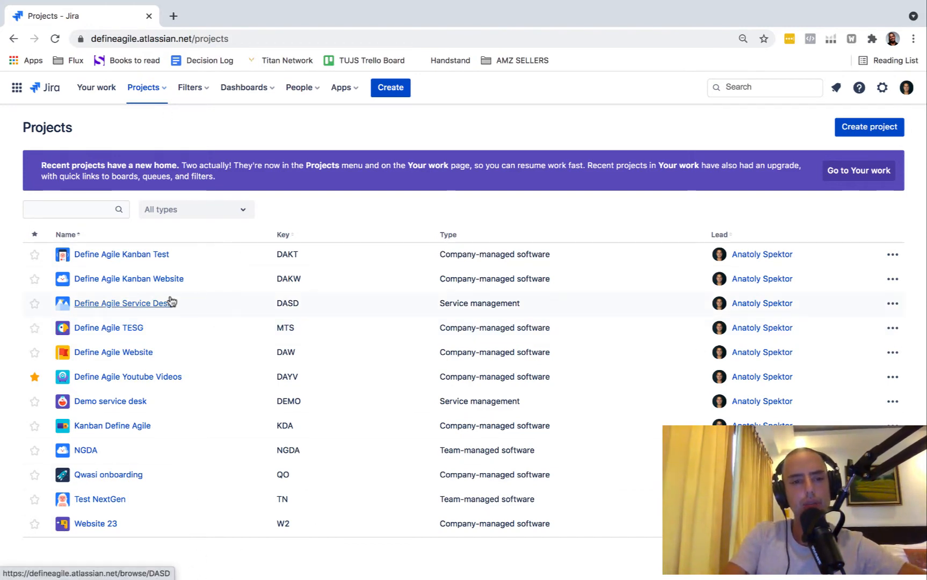
Open the Define Agile Kanban Test project board and start creating a new issue
left_click(121, 254)
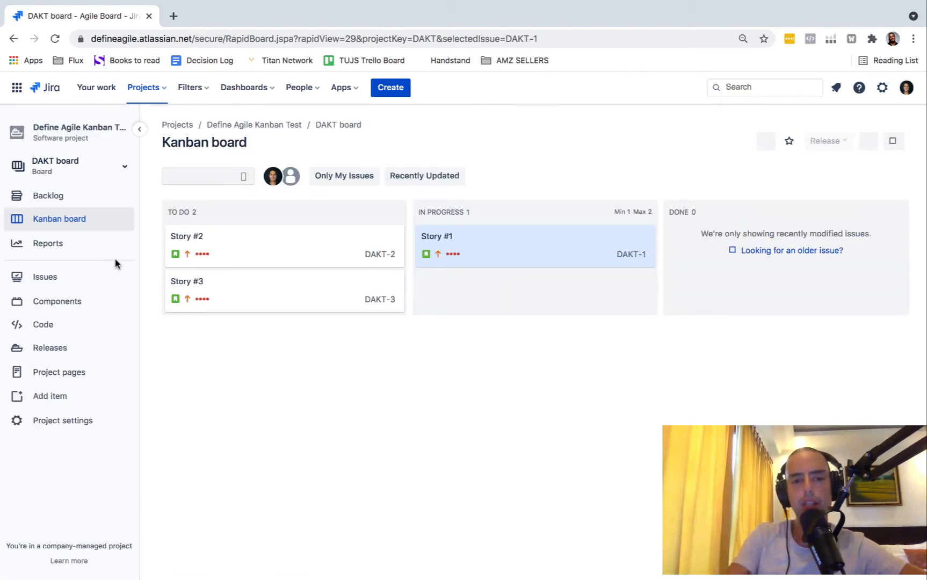
left_click(390, 87)
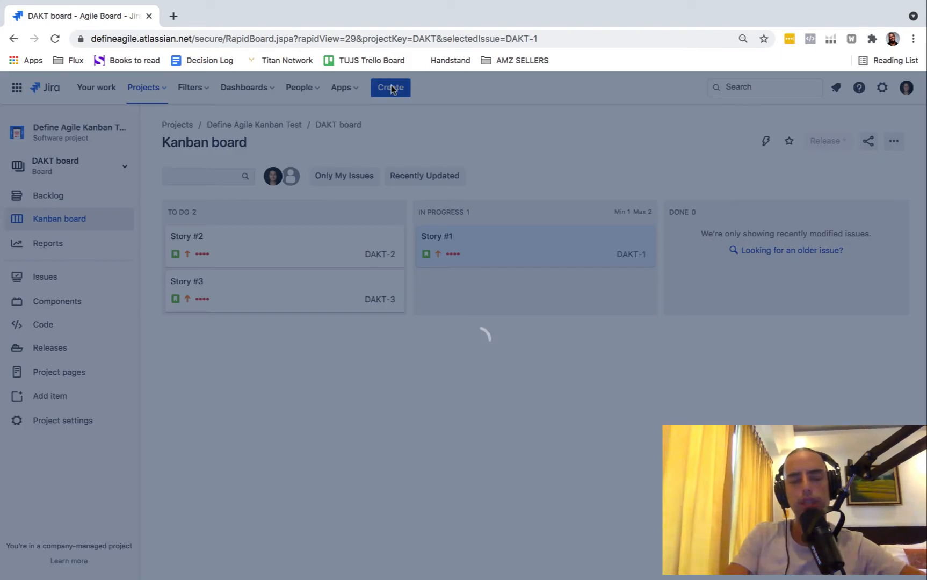
Set the new issue's type to Epic with Epic Name 'To Be Deleted Epic'
left_click(390, 88)
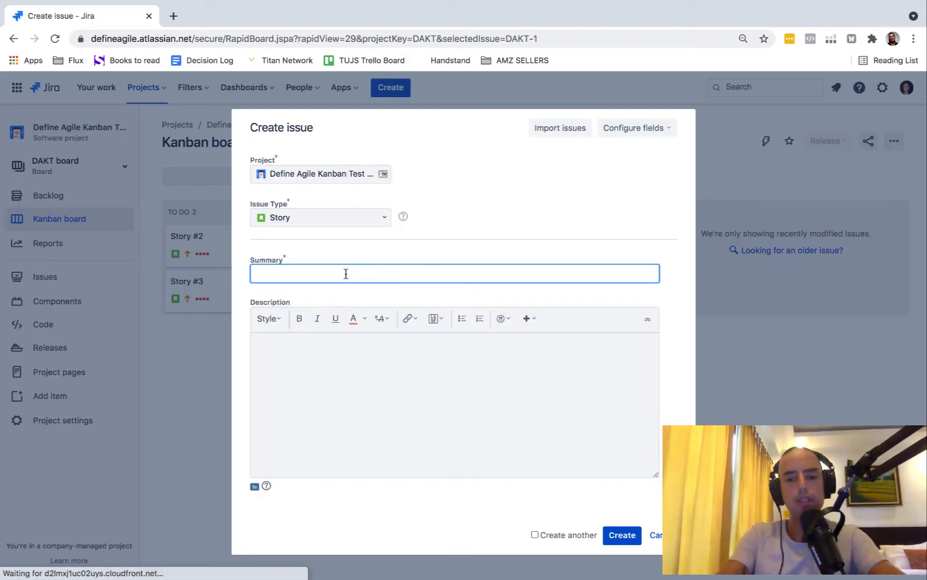
left_click(320, 217)
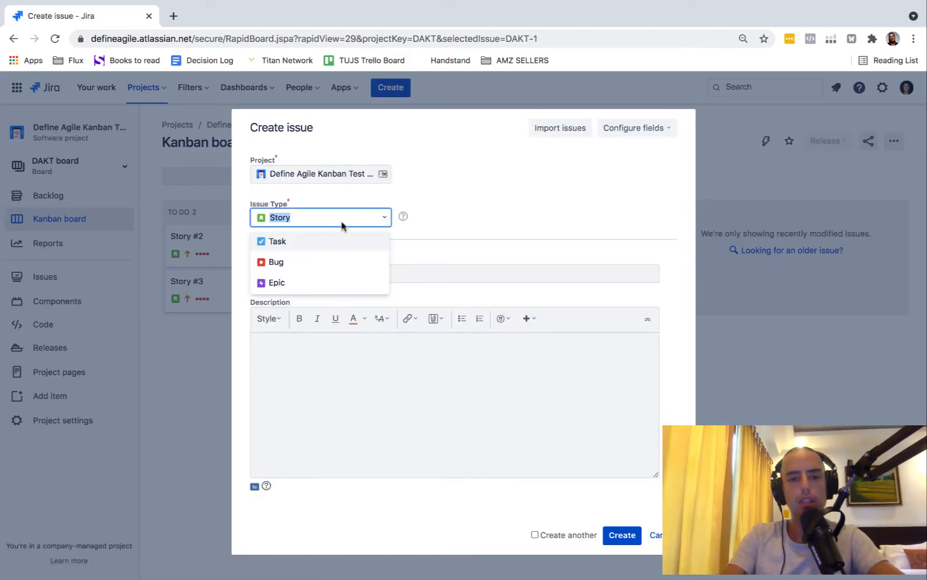
left_click(275, 282)
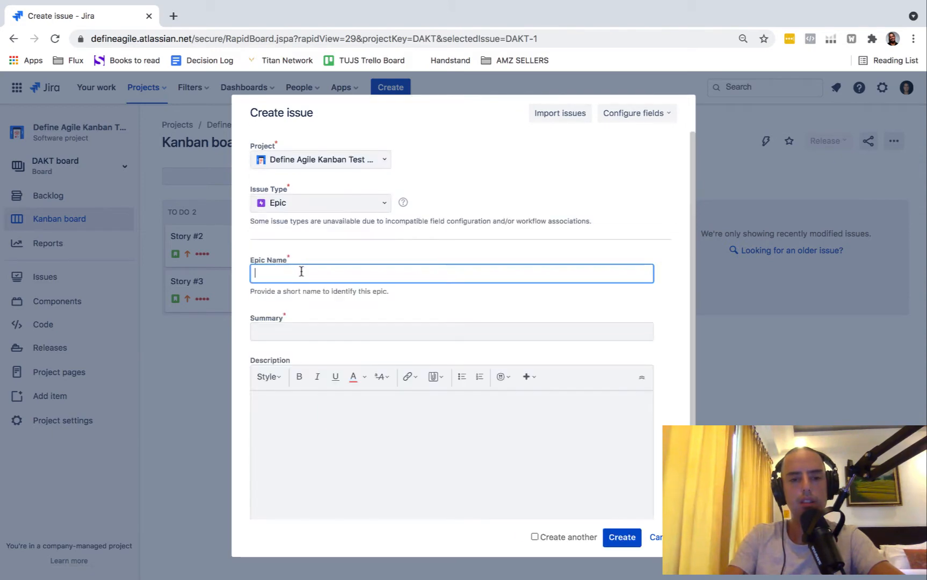
type("To Be D")
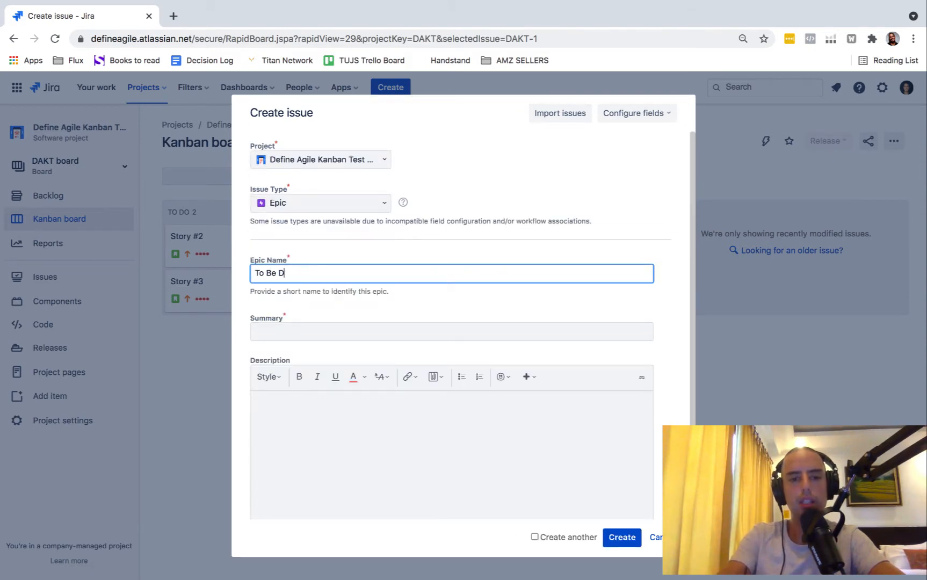
type("eleted Epic")
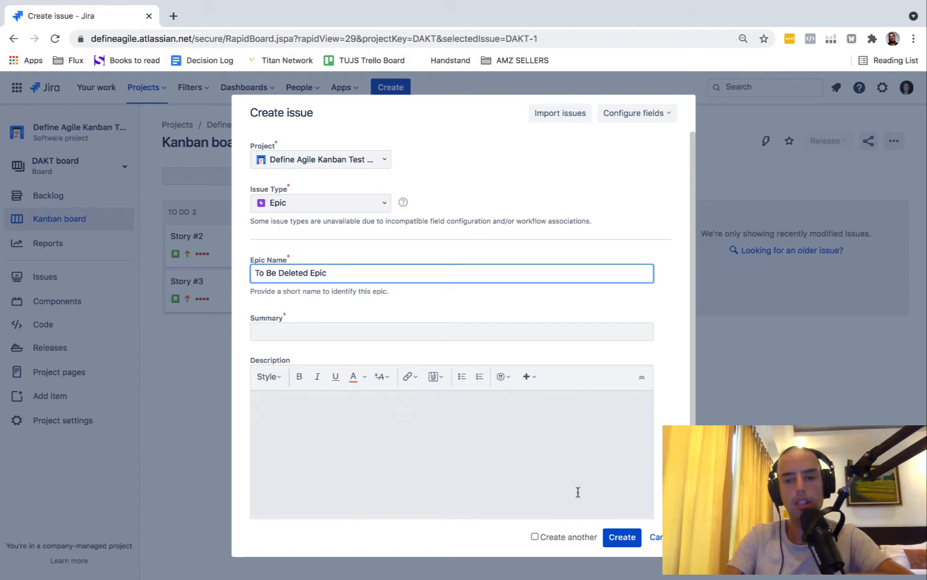
Enter the summary 'To Be Deleted Epic' and create the epic as DAKT-4
left_click(621, 537)
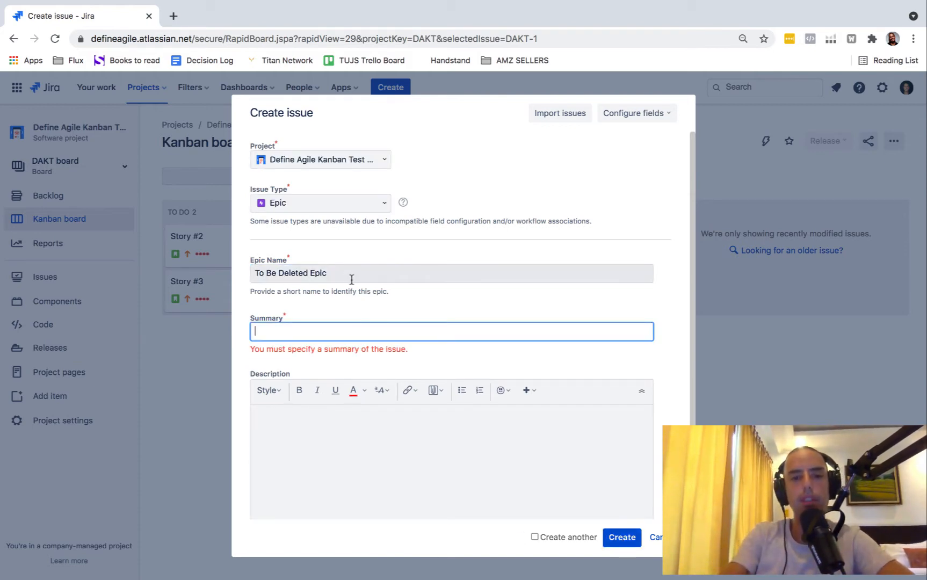
type("To Be Deleted Epic")
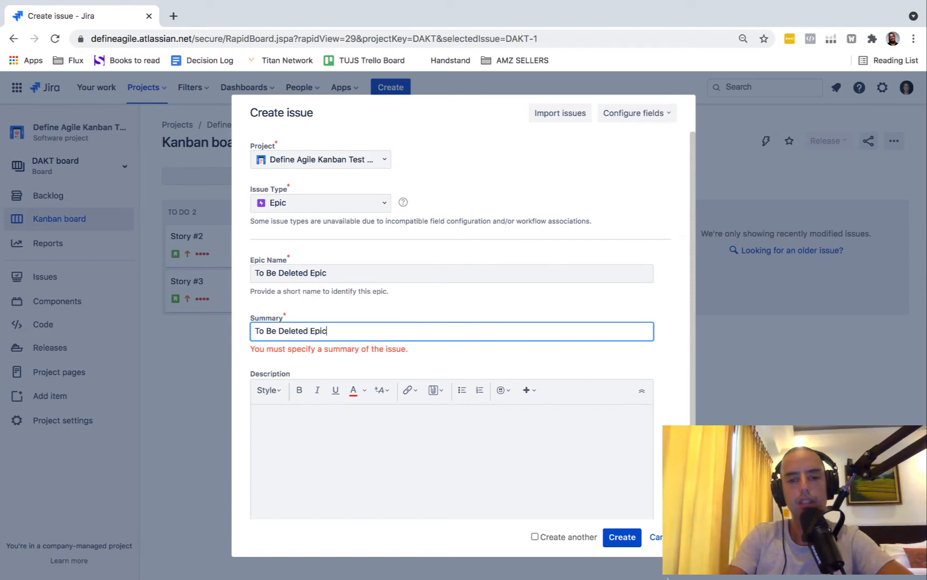
left_click(621, 538)
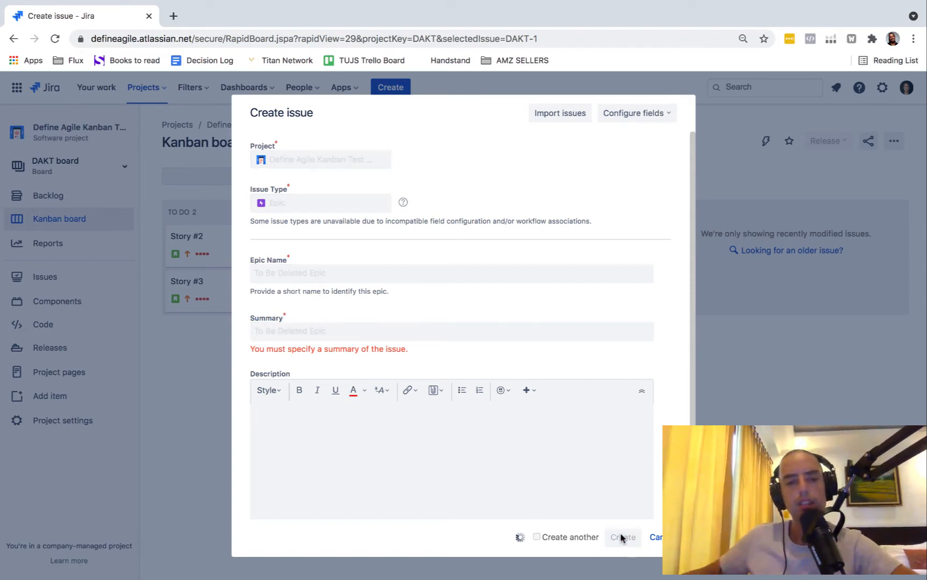
left_click(622, 537)
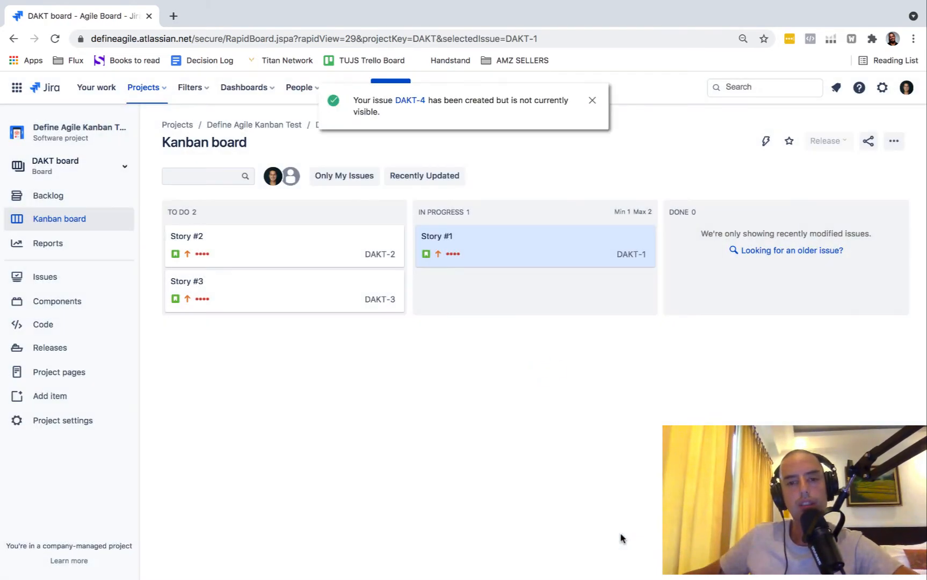
mouse_move(667, 96)
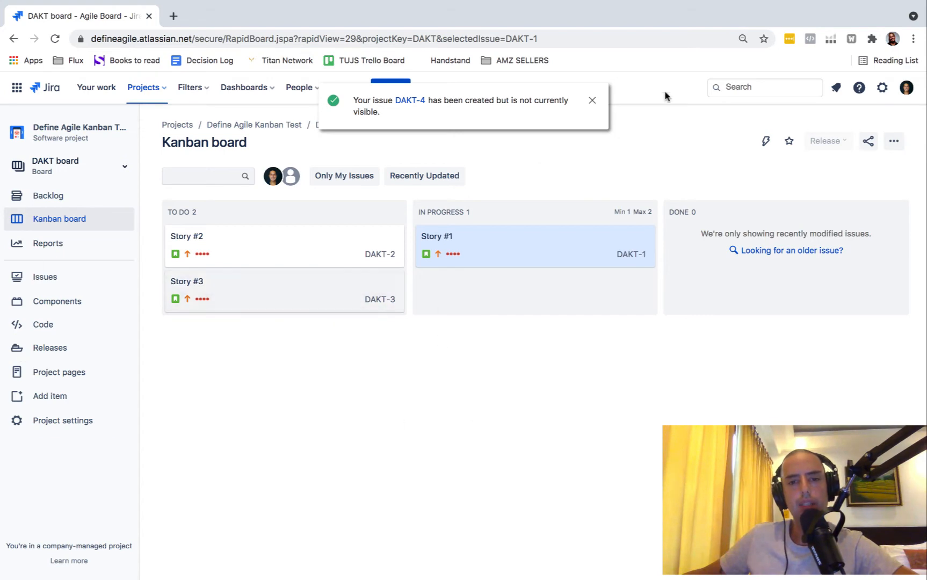
Set Story #2's Epic Link to To Be Deleted Epic and return to the board
left_click(592, 100)
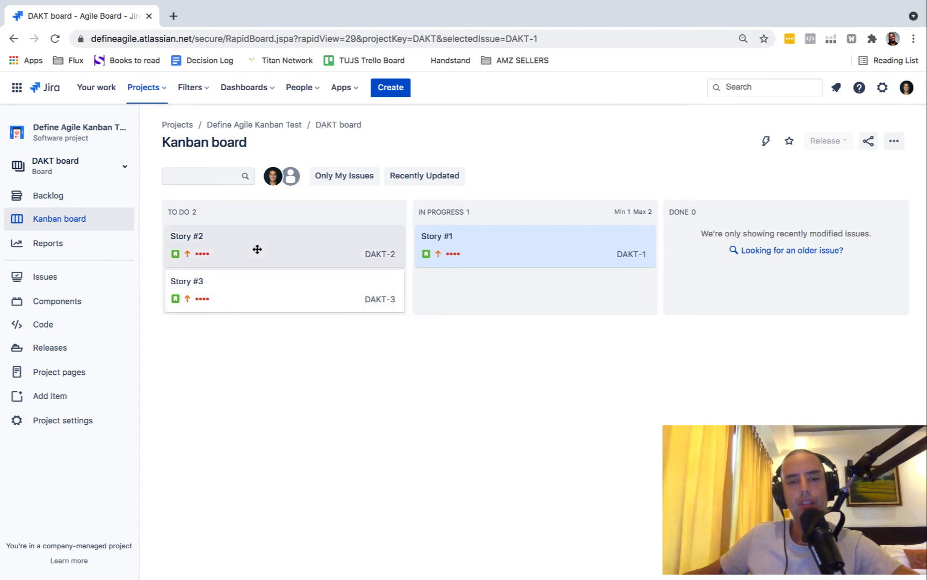
left_click(186, 236)
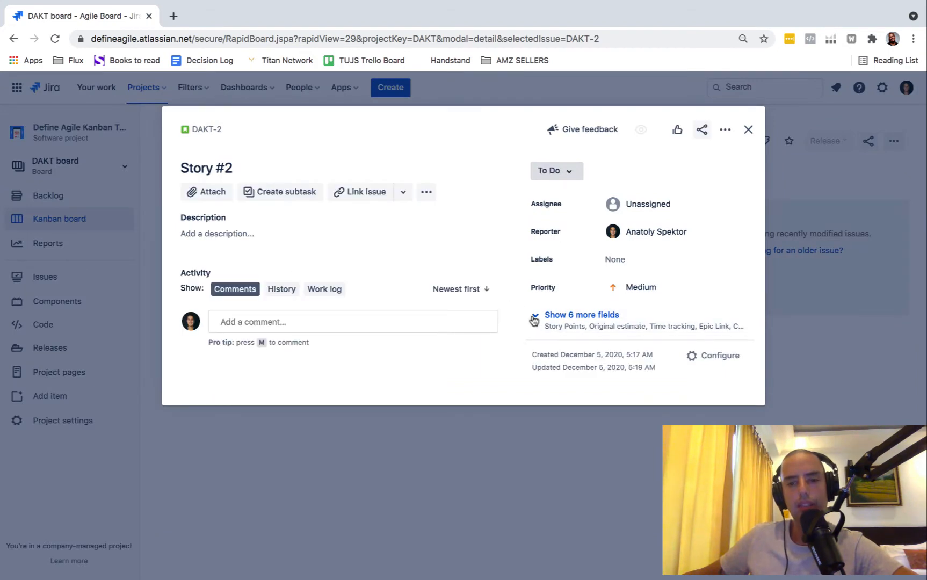
left_click(582, 315)
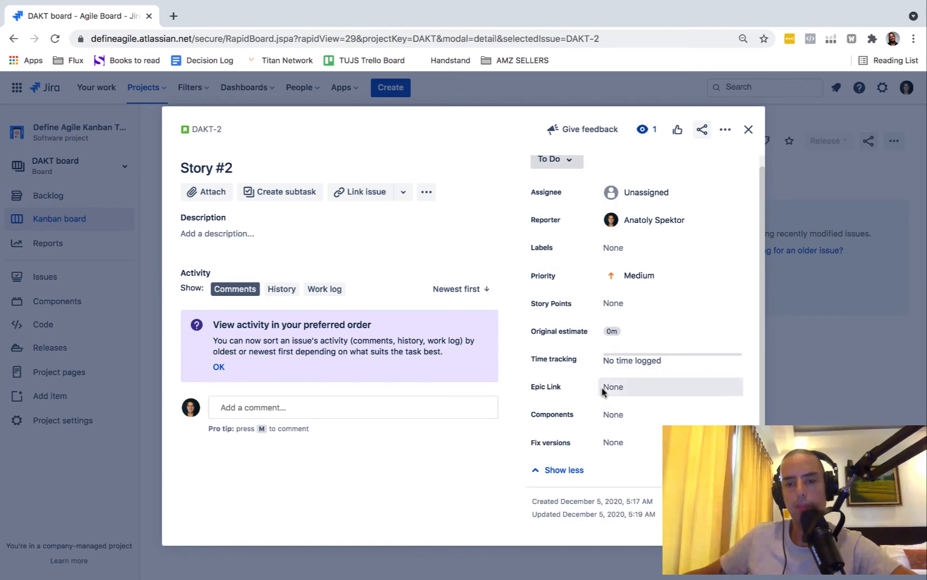
left_click(670, 387)
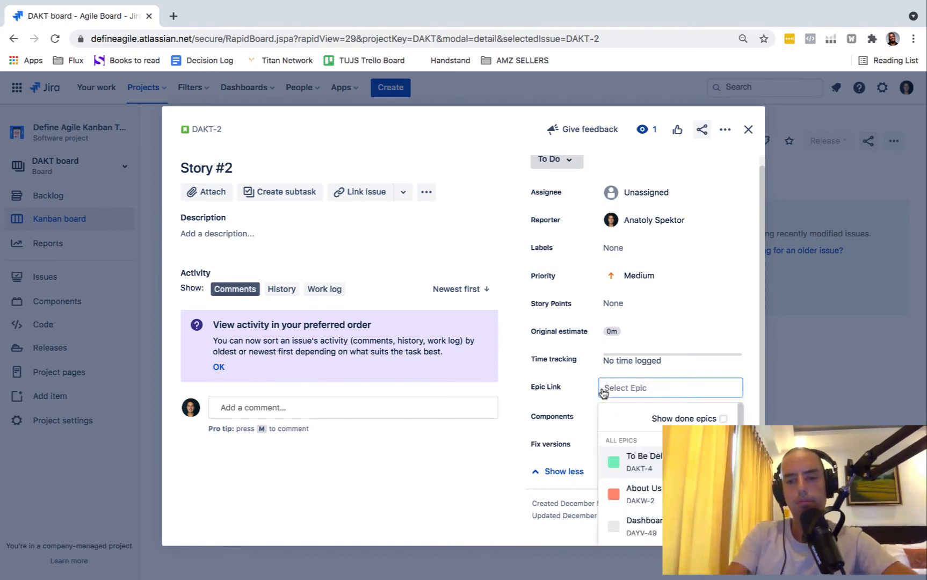
left_click(645, 461)
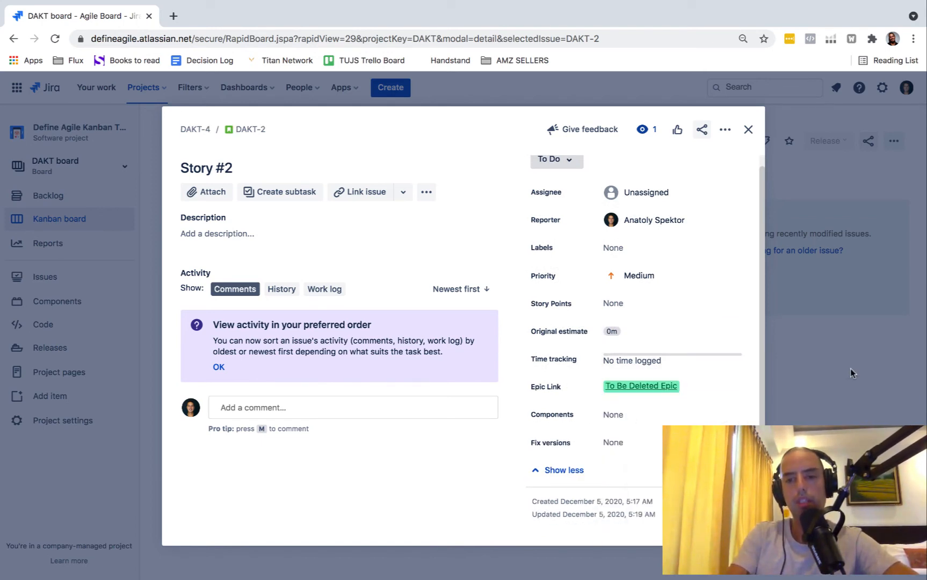
left_click(748, 129)
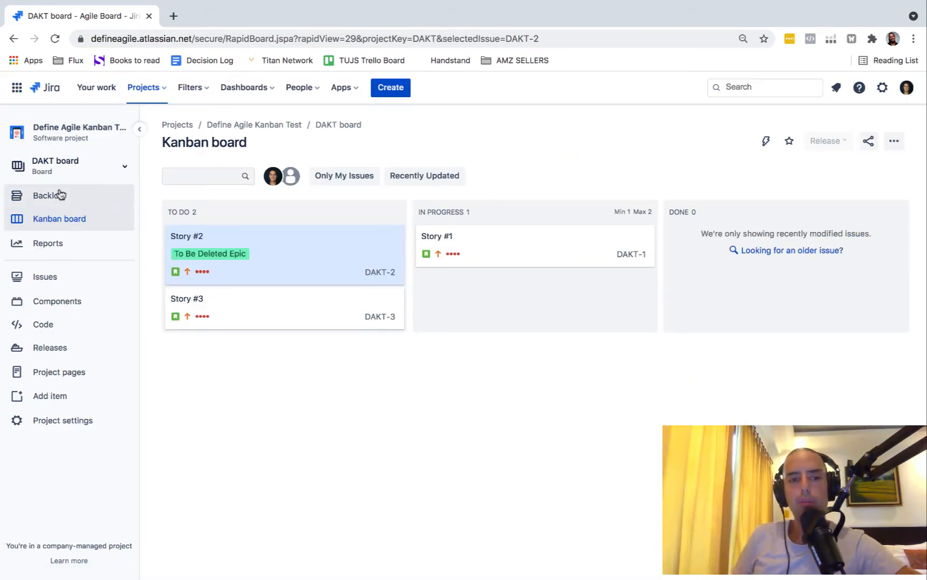
Go to the backlog and view the context menu of To Be Deleted Epic without choosing anything
left_click(48, 195)
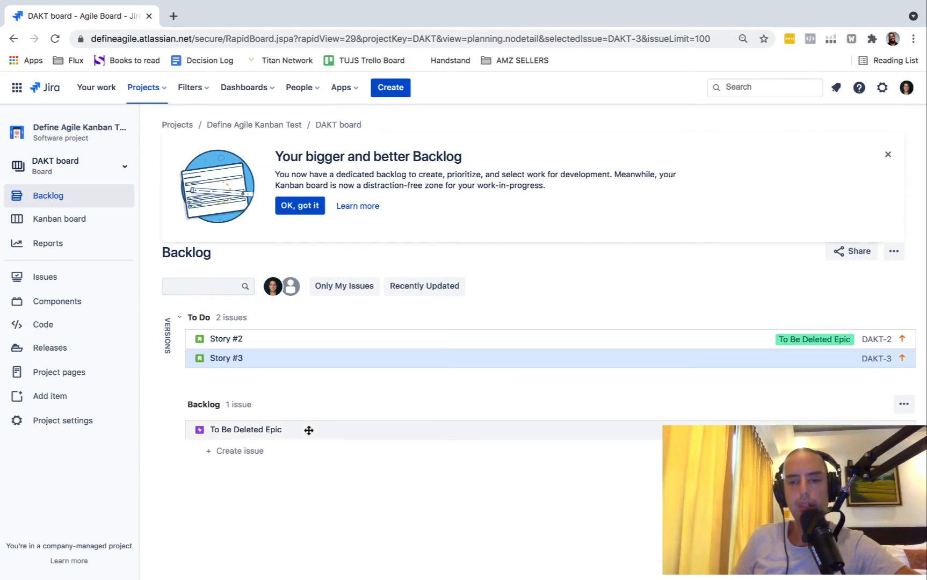
mouse_move(221, 451)
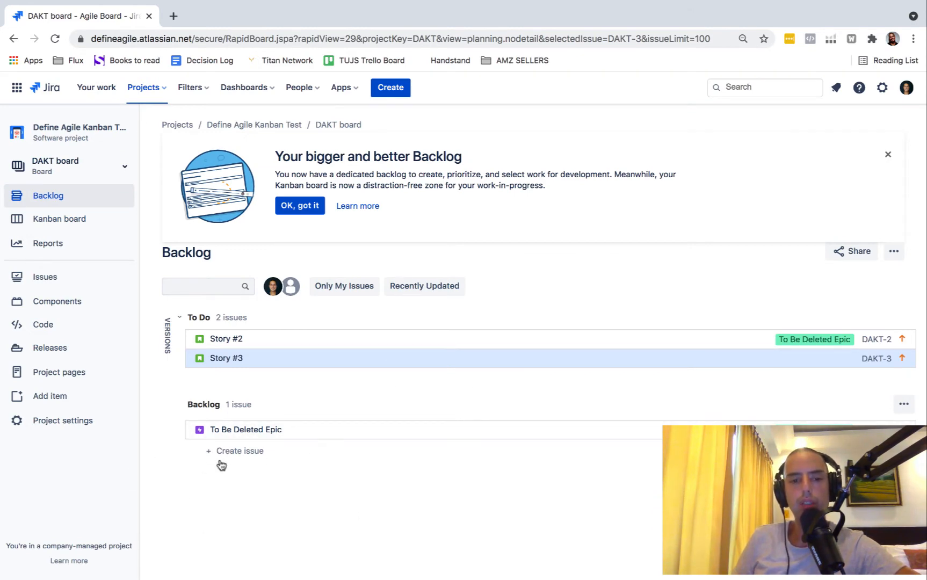
mouse_move(318, 430)
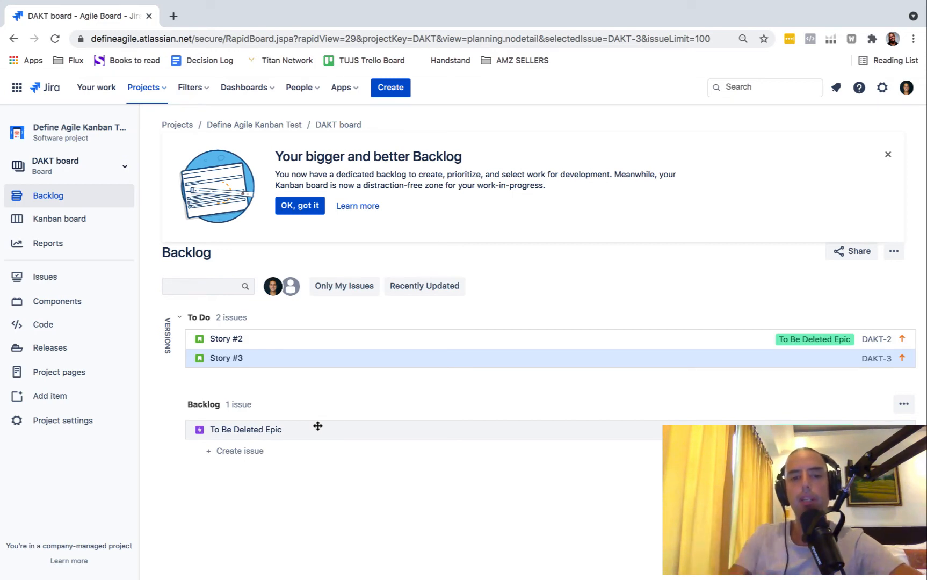
right_click(246, 429)
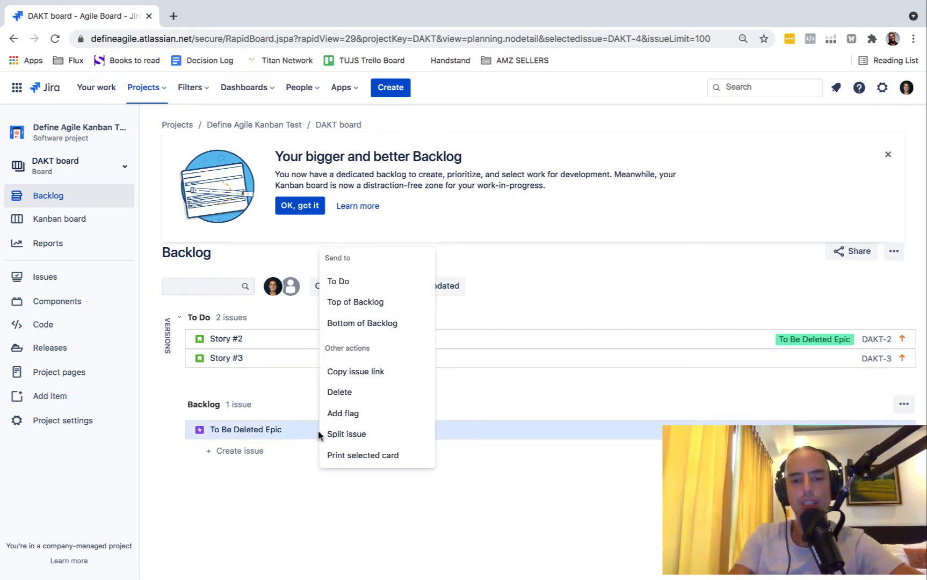
left_click(266, 491)
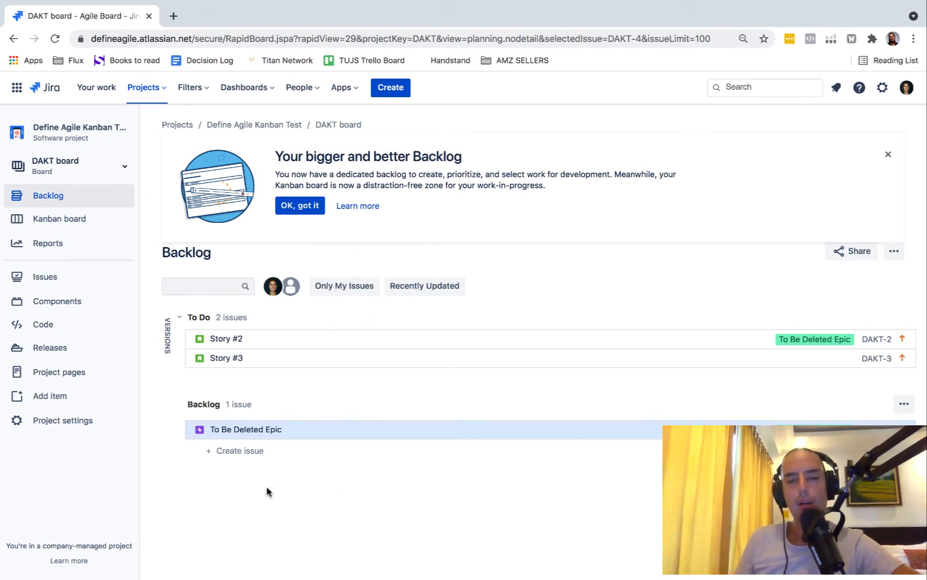
mouse_move(378, 414)
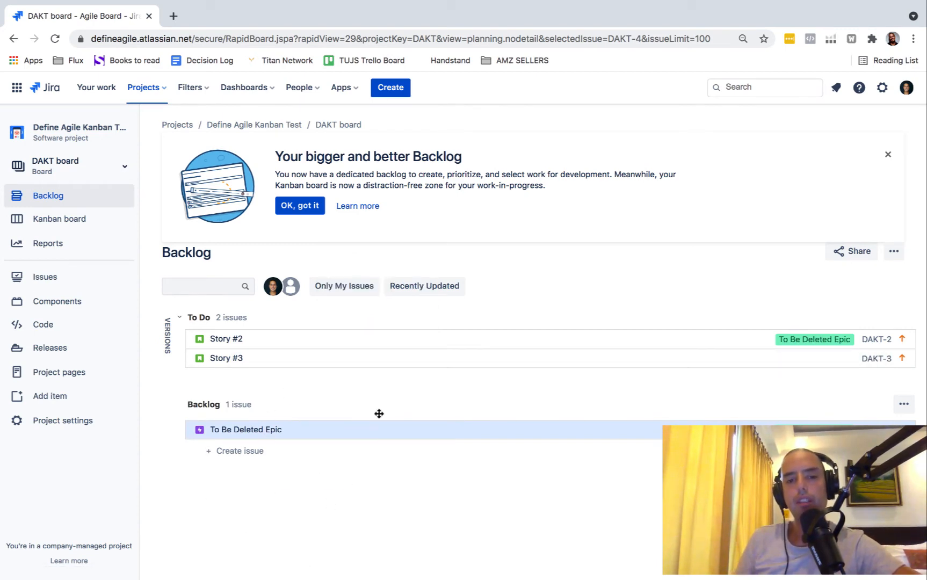
mouse_move(343, 510)
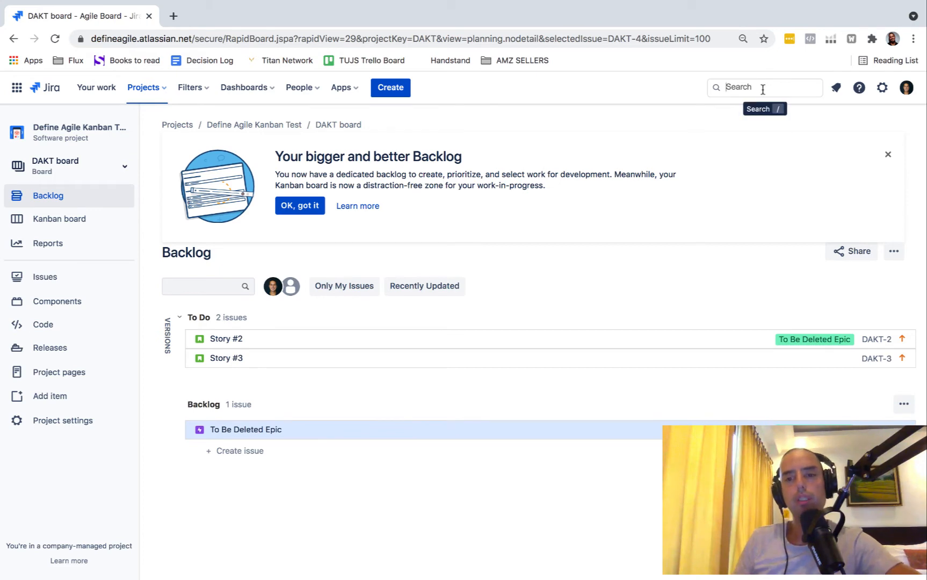
Open the full issue search and select To Be Deleted Epic in the results
left_click(762, 88)
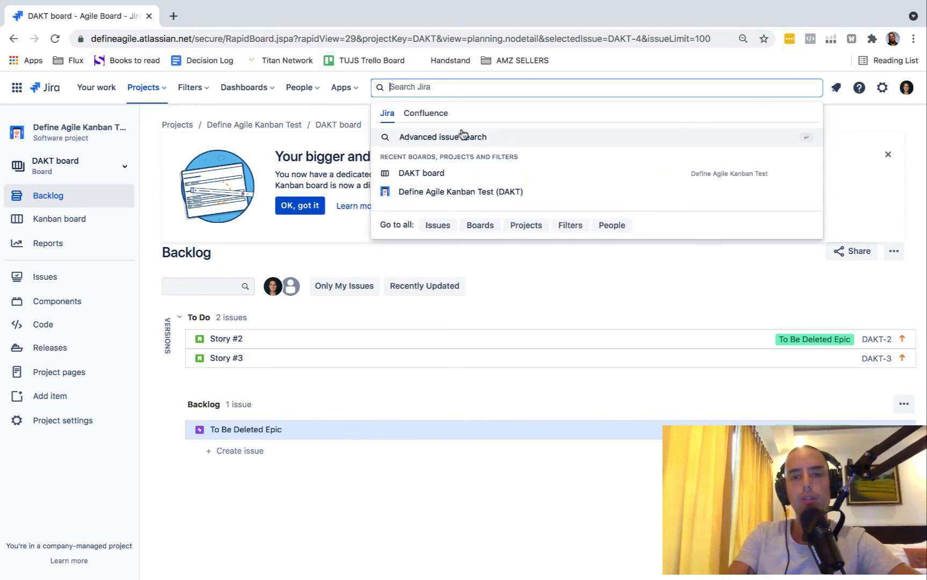
left_click(437, 225)
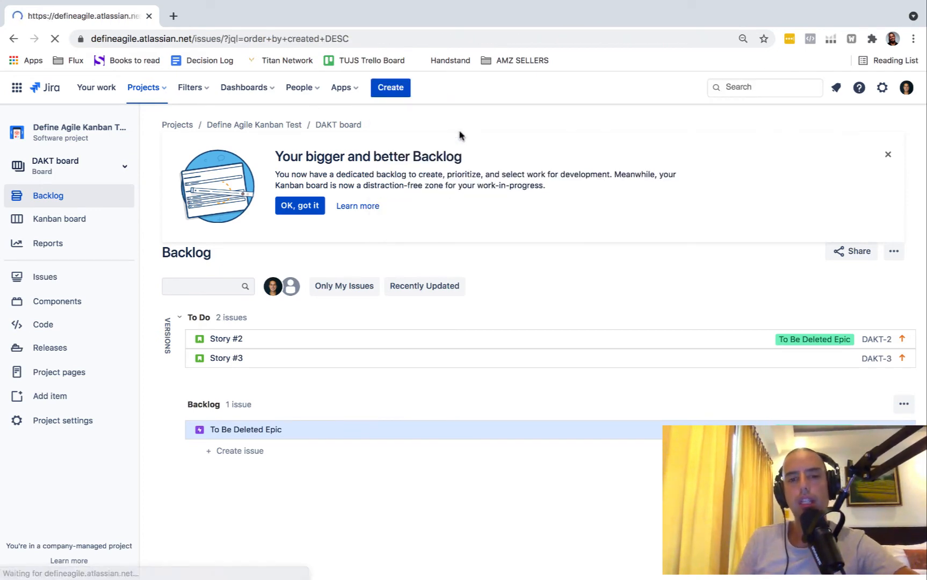
mouse_move(610, 166)
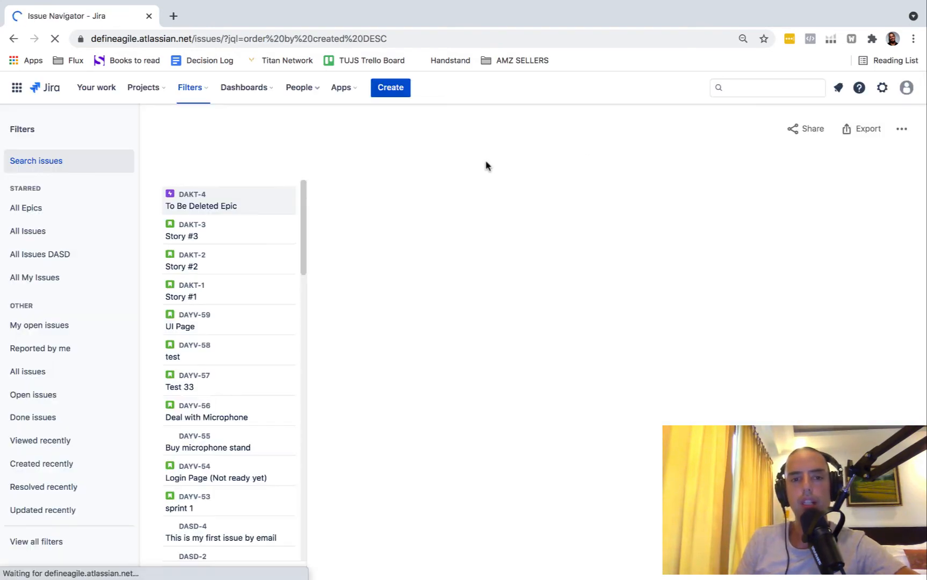
left_click(200, 200)
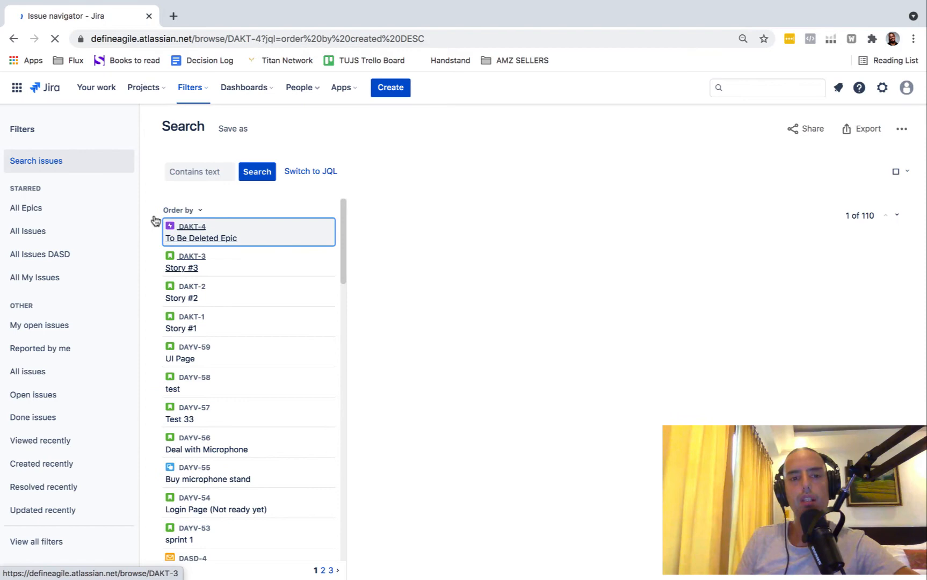
left_click(310, 171)
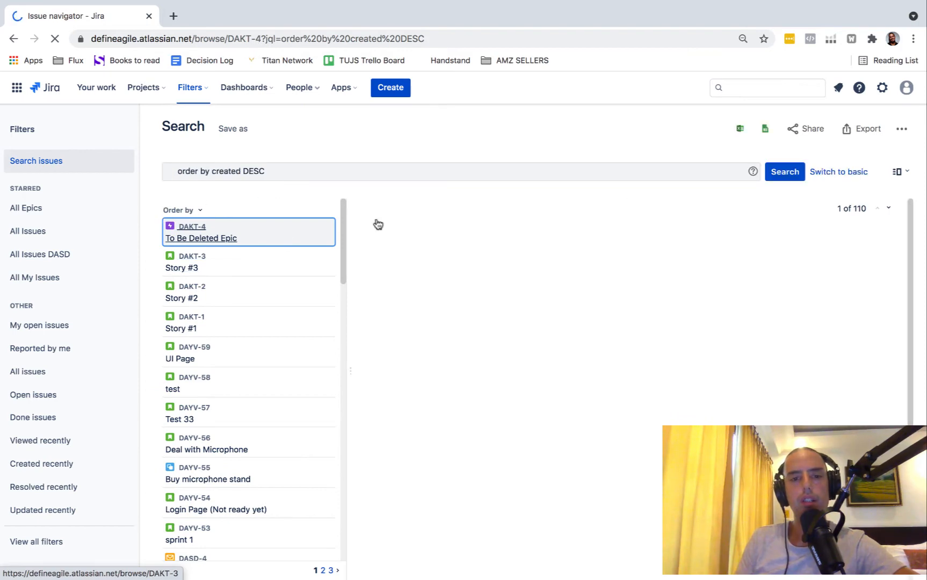
left_click(784, 172)
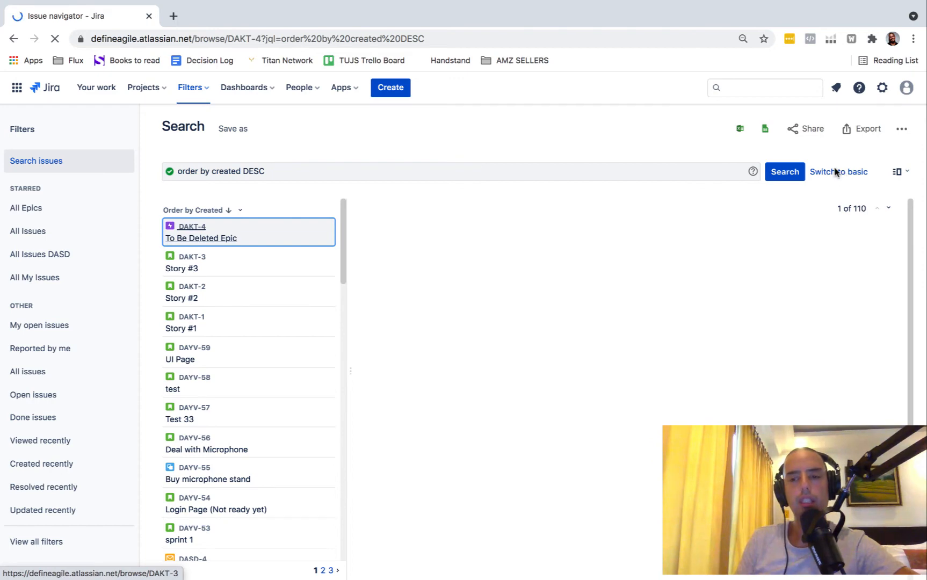
Switch to basic filters and restrict the Type filter to Epic only
left_click(838, 171)
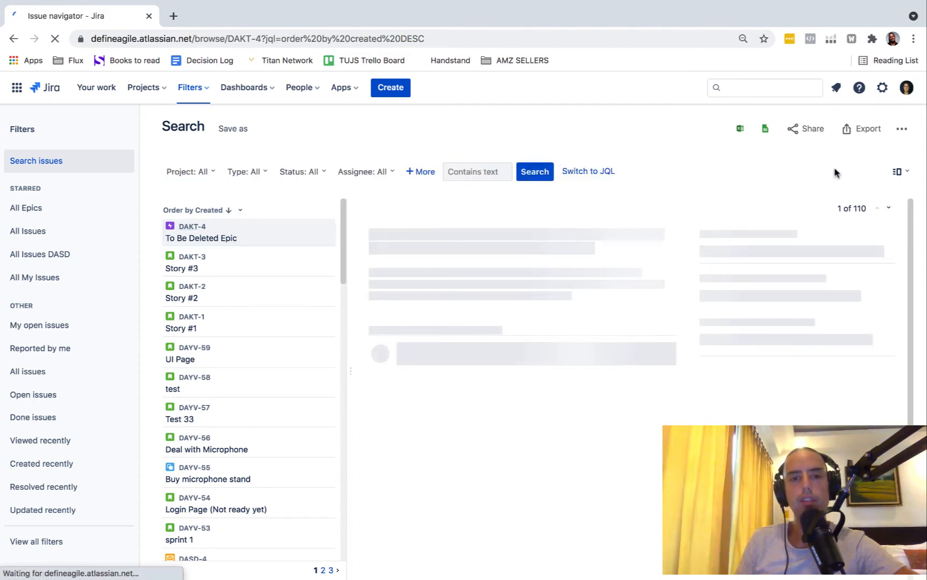
left_click(200, 232)
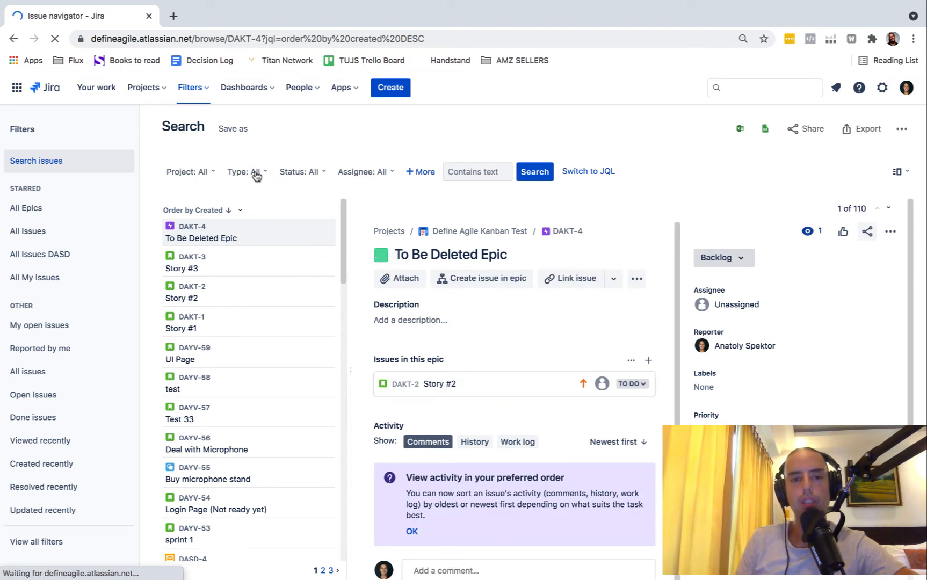
left_click(246, 171)
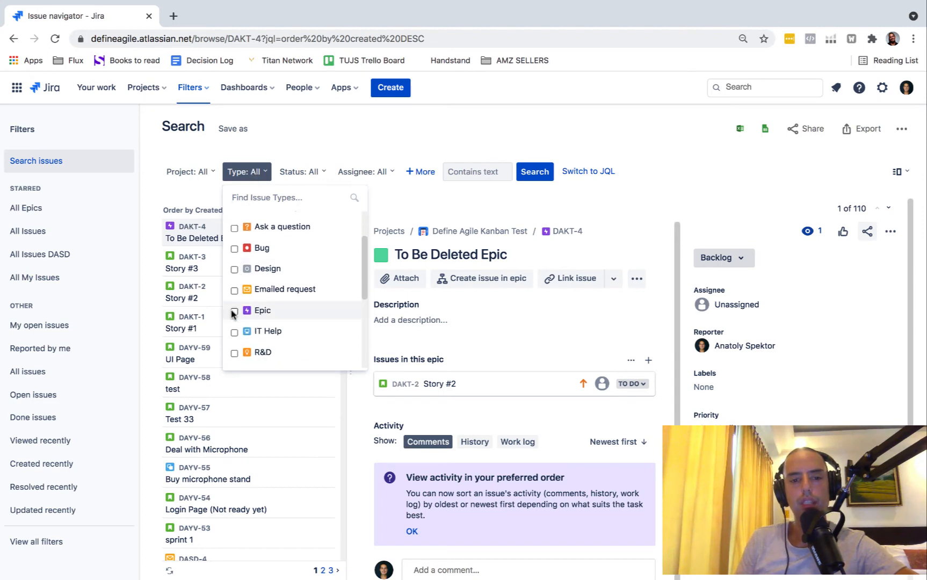
left_click(262, 310)
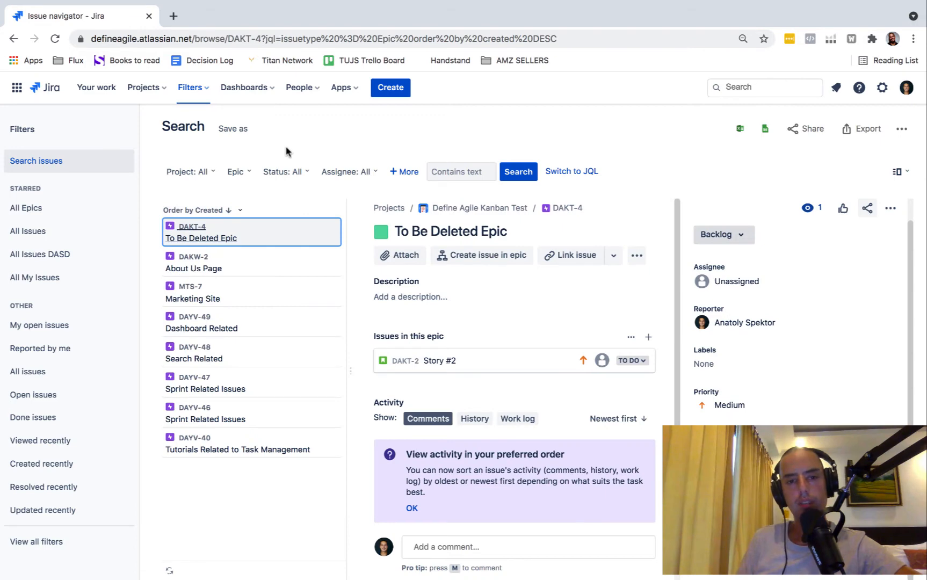
mouse_move(655, 173)
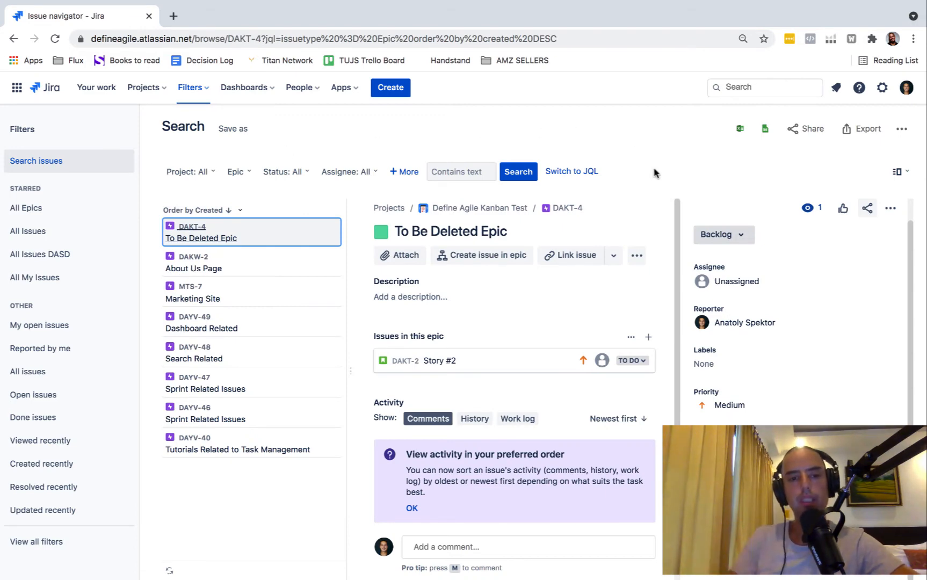
mouse_move(189, 241)
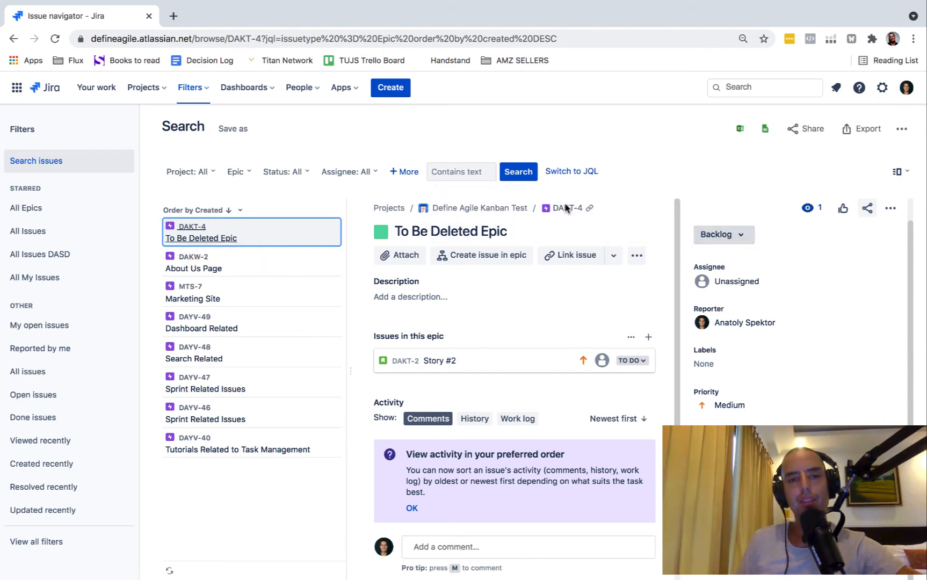
Open DAKT-4 on its own issue page and glance at its Actions menu
left_click(565, 208)
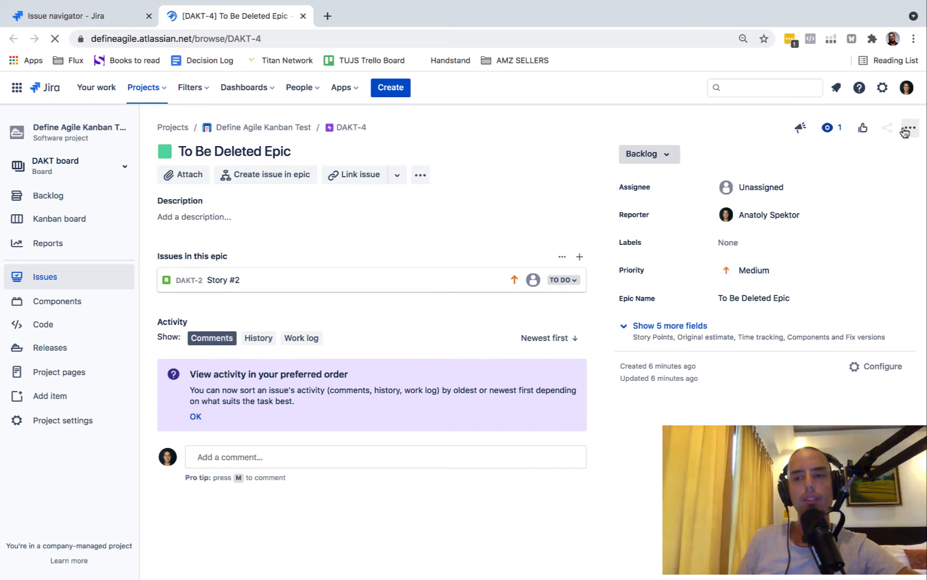
left_click(910, 127)
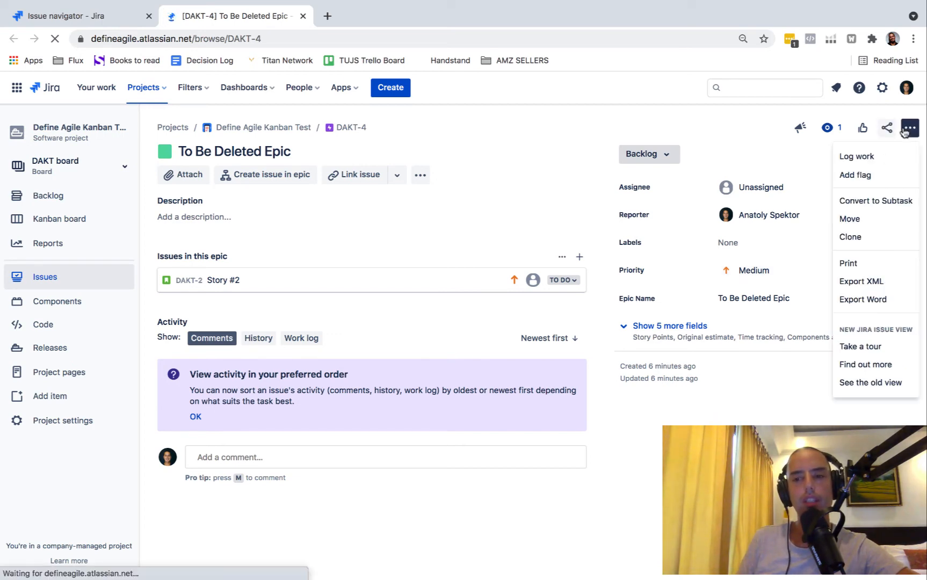
mouse_move(875, 200)
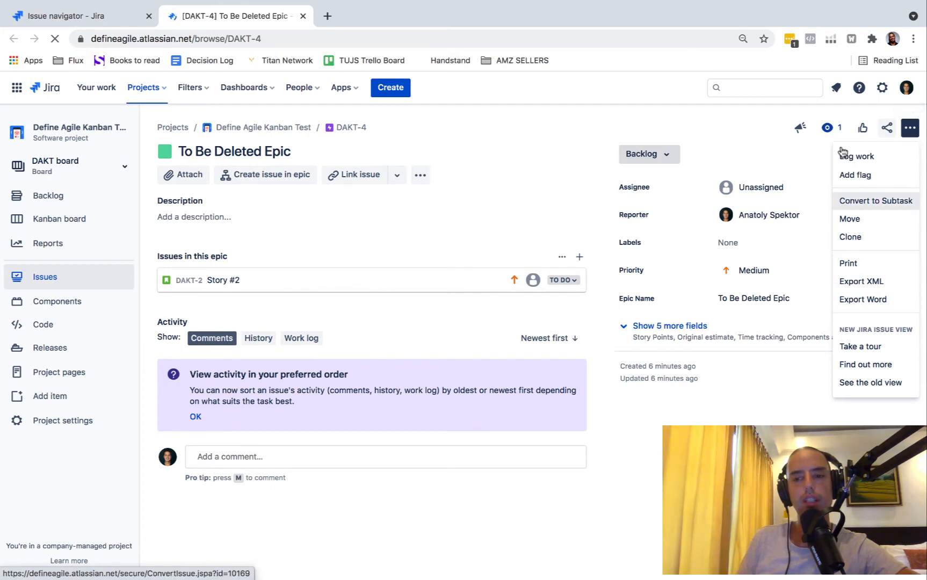
mouse_move(509, 188)
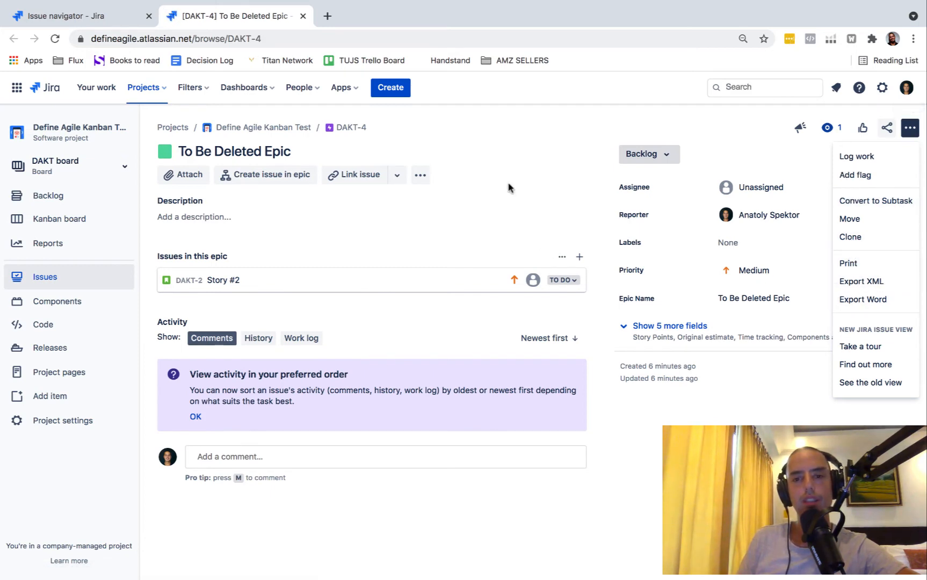
left_click(509, 188)
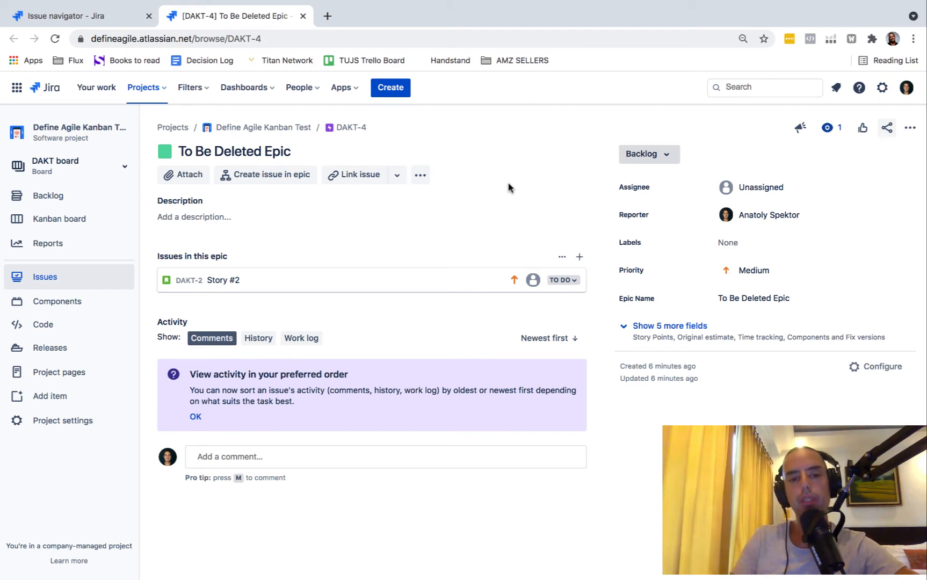
Open project settings in a new tab and go to People > Add people
right_click(68, 420)
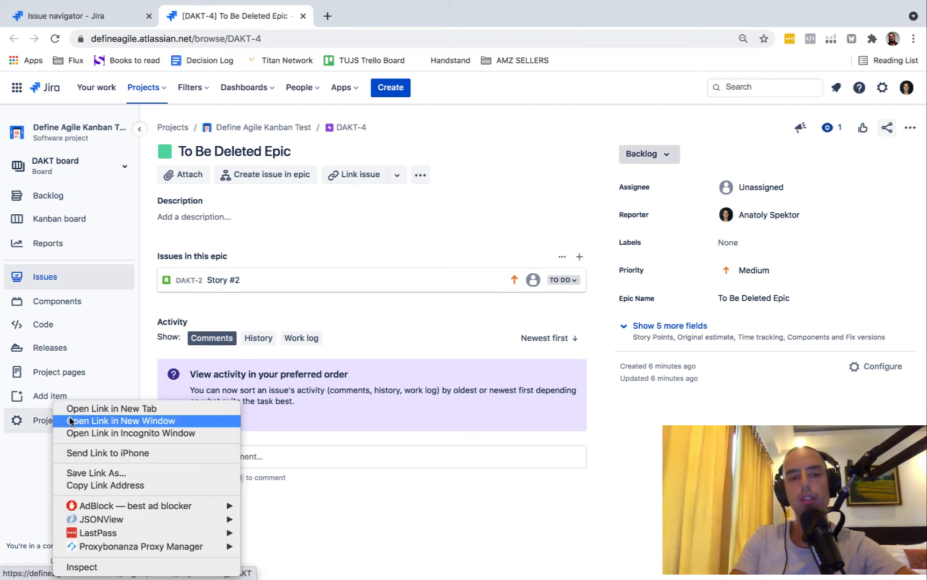
left_click(121, 421)
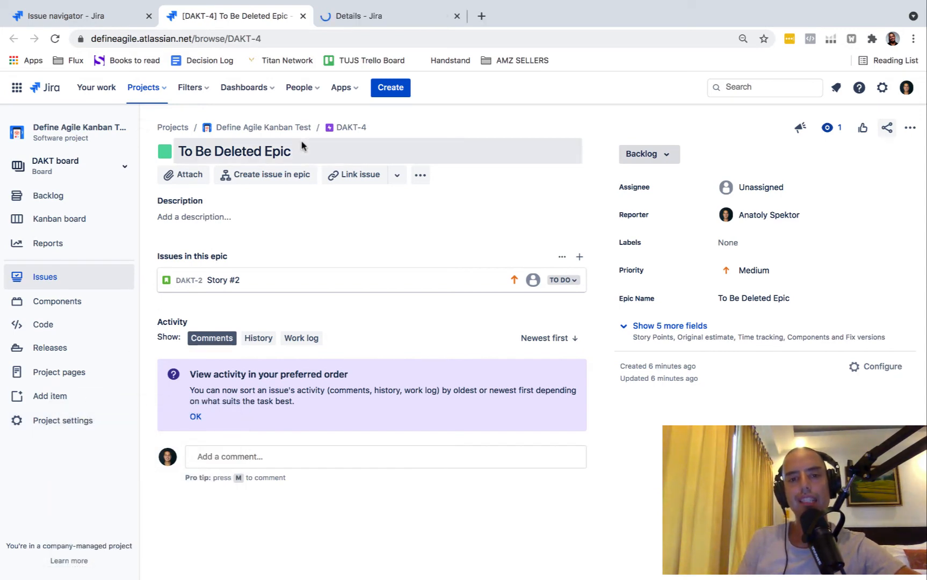
mouse_move(354, 5)
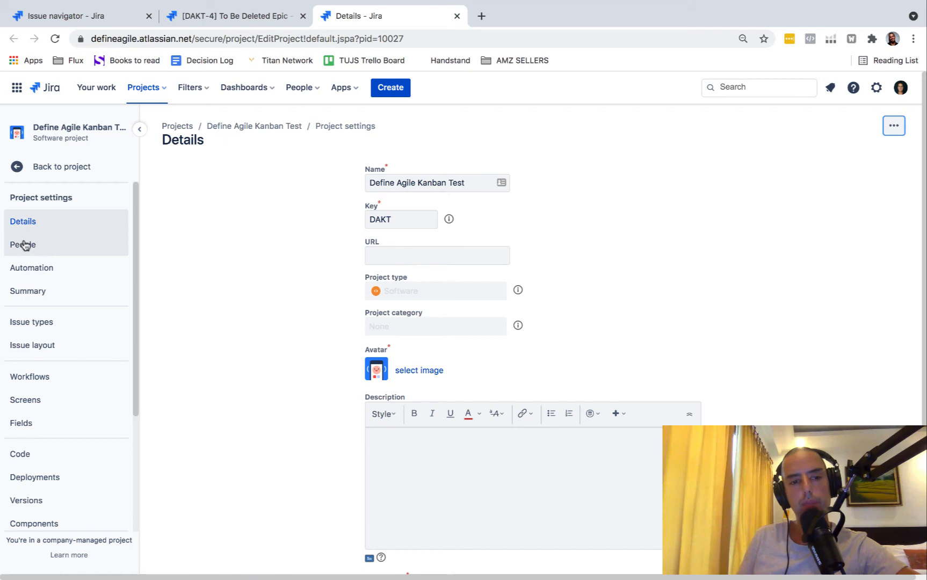
left_click(23, 244)
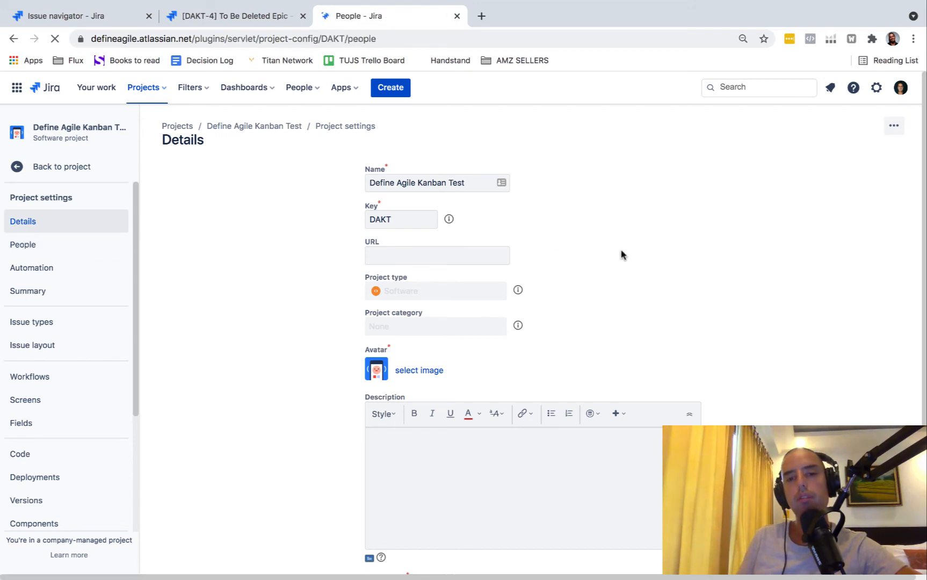
left_click(23, 245)
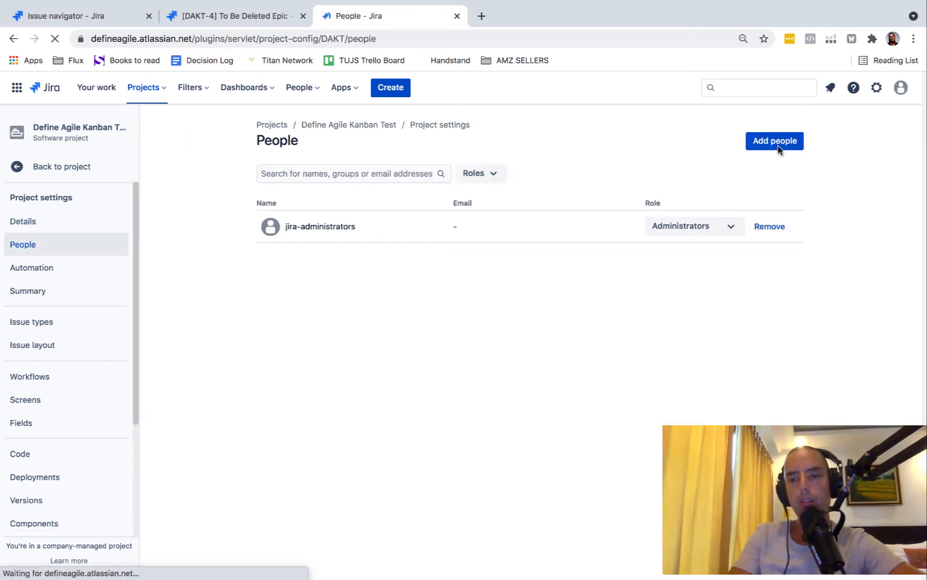
left_click(774, 141)
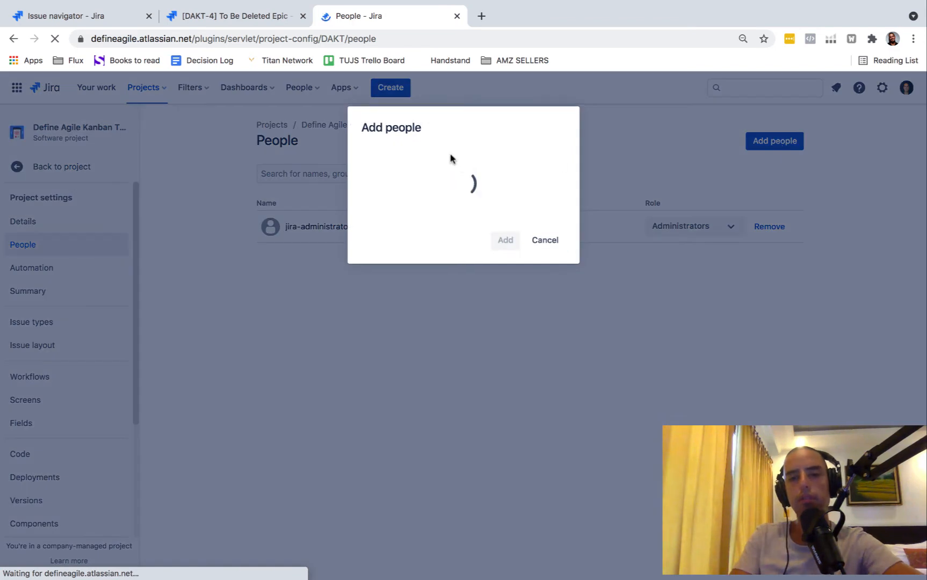
Add Anatoly Spektor with the Administrators role and return to the epic's page
type("Anatoly Spektor")
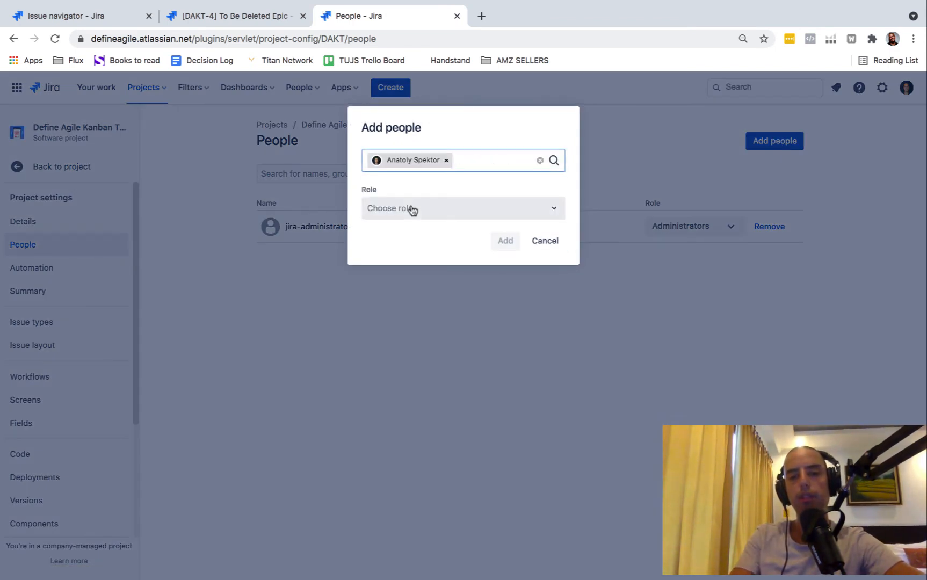
left_click(462, 207)
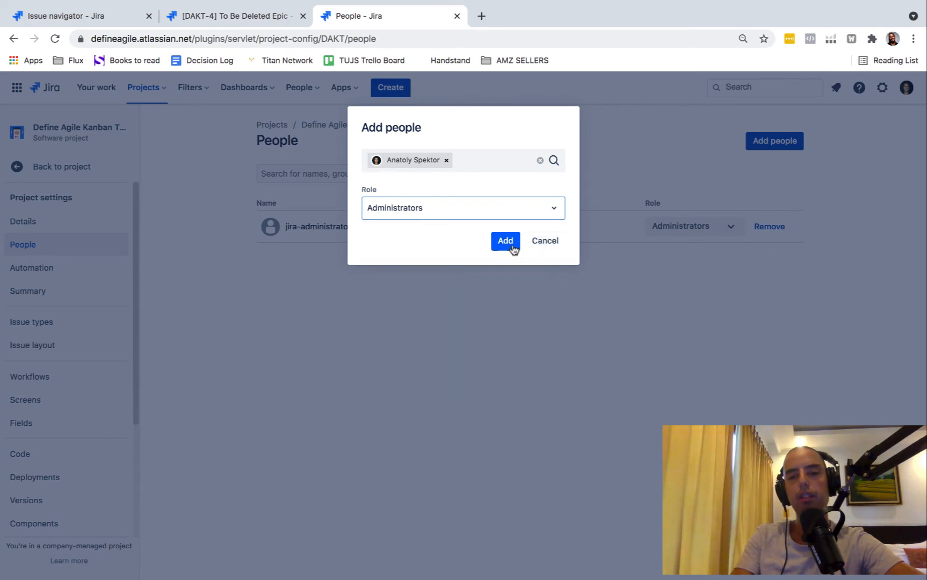
left_click(505, 240)
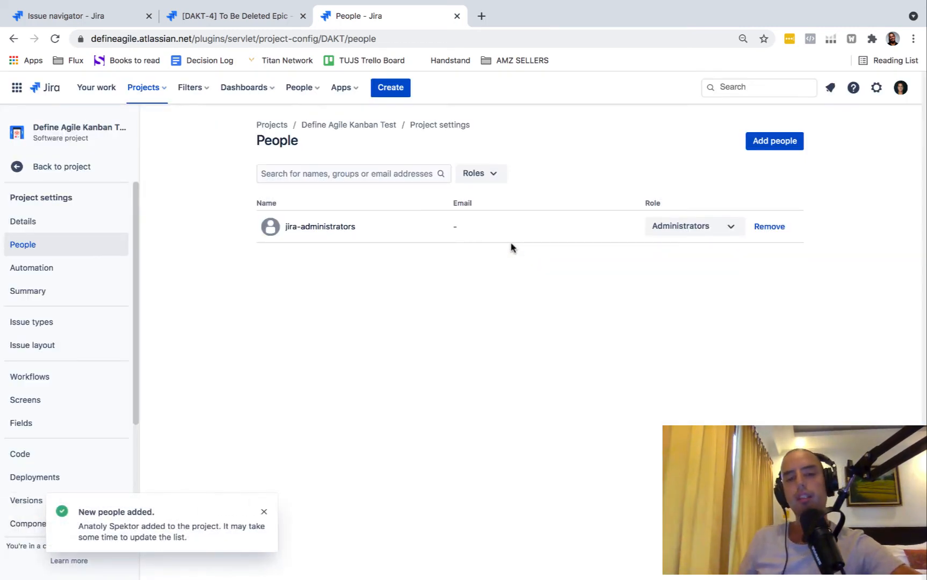
left_click(233, 17)
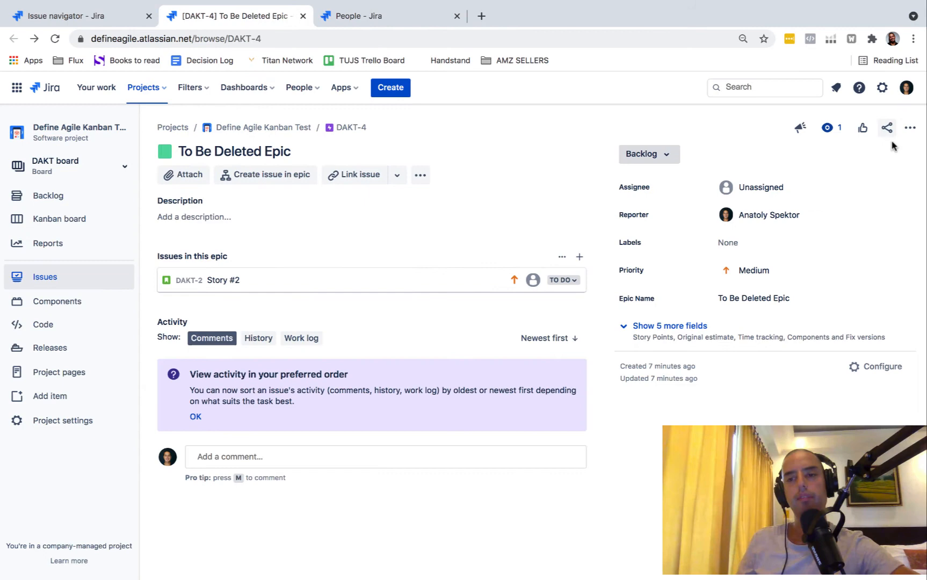
Delete DAKT-4 from the Actions menu and confirm the permanent deletion
left_click(911, 128)
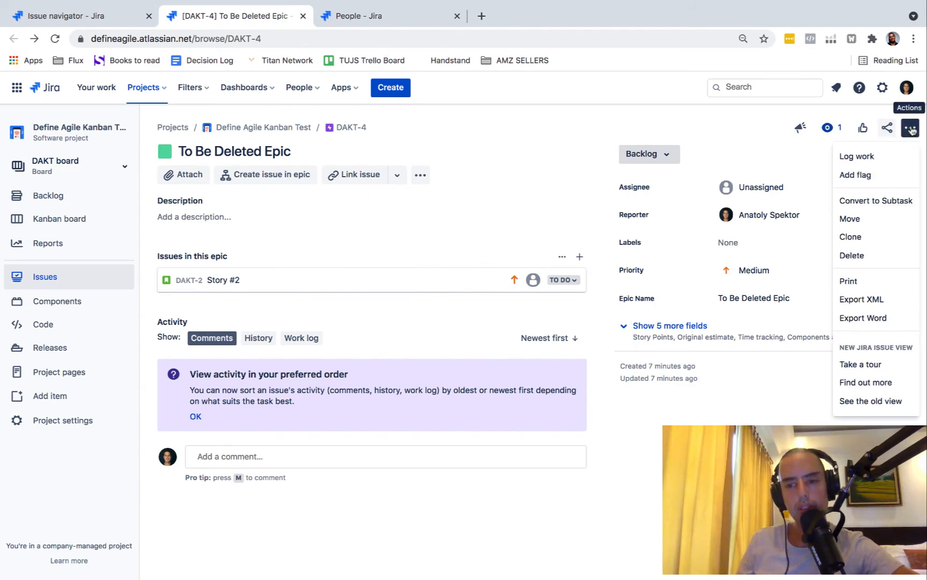
mouse_move(852, 255)
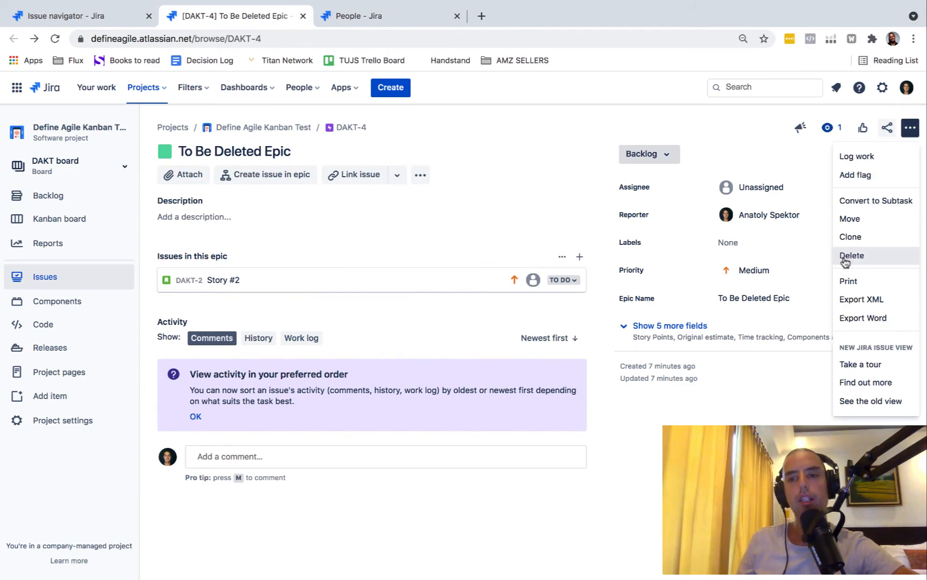
mouse_move(223, 280)
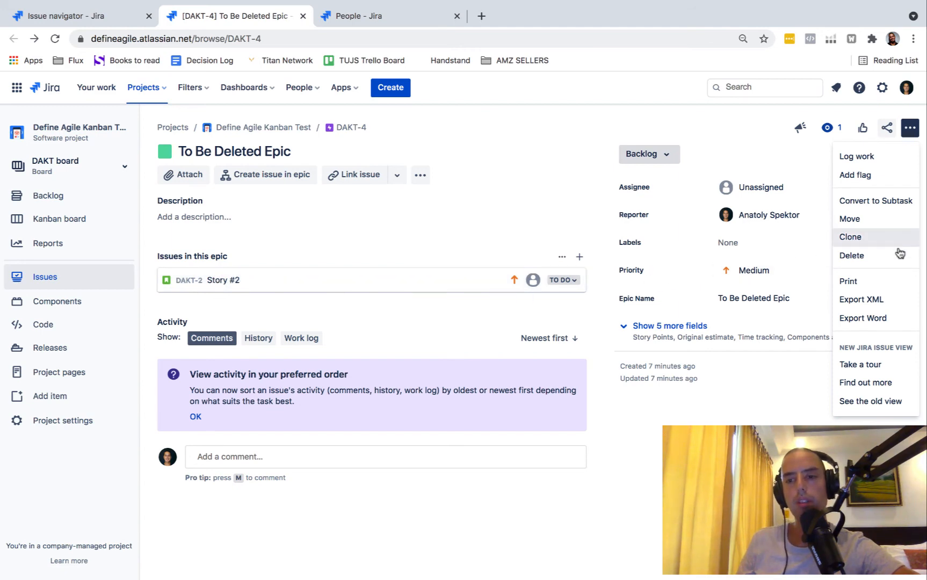
left_click(851, 256)
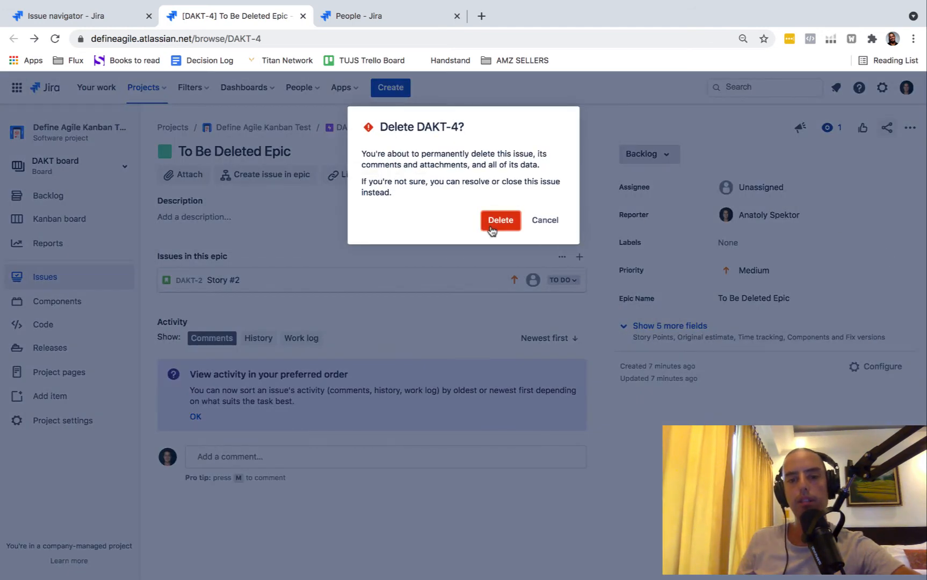
left_click(500, 220)
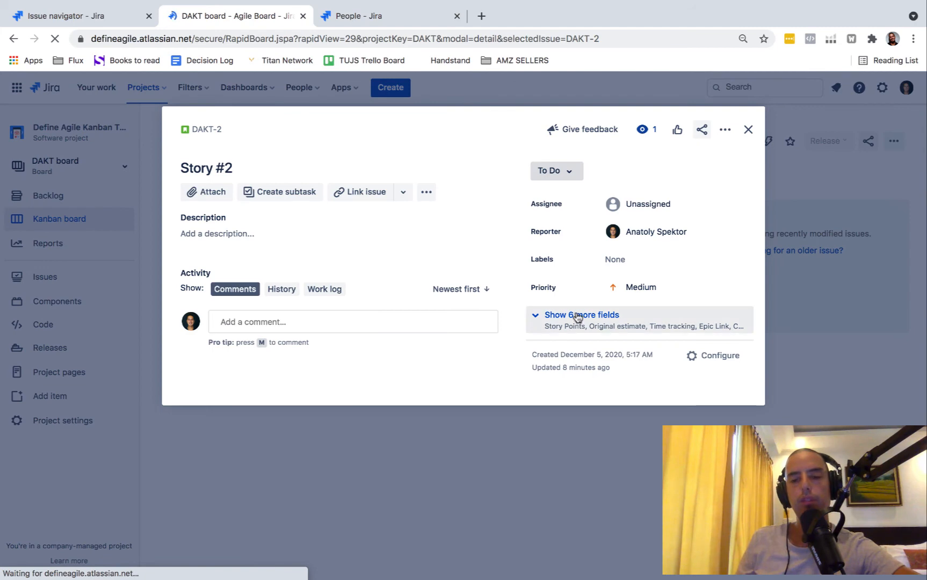
Check Story #2's Epic Link now reads None, then close its details back to the board
left_click(581, 315)
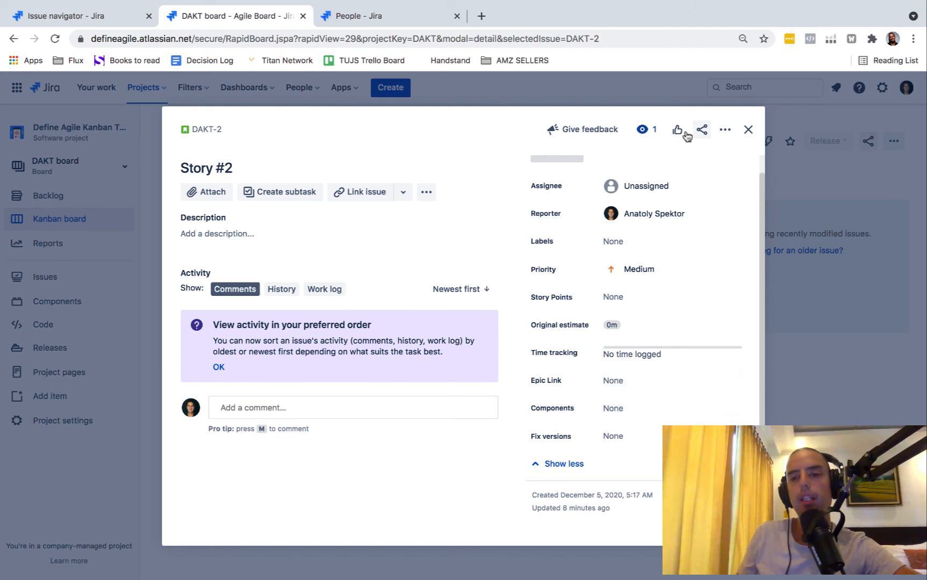
mouse_move(748, 130)
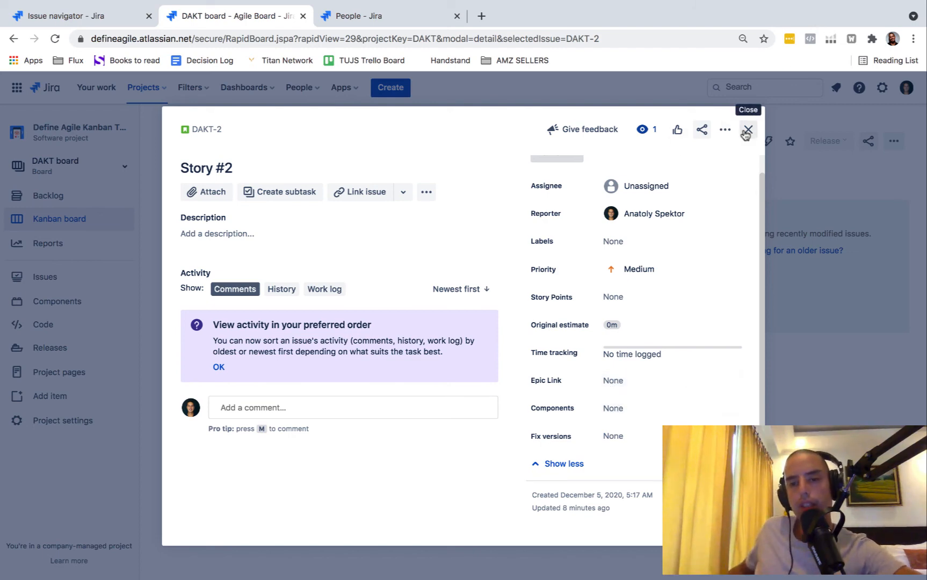
left_click(747, 129)
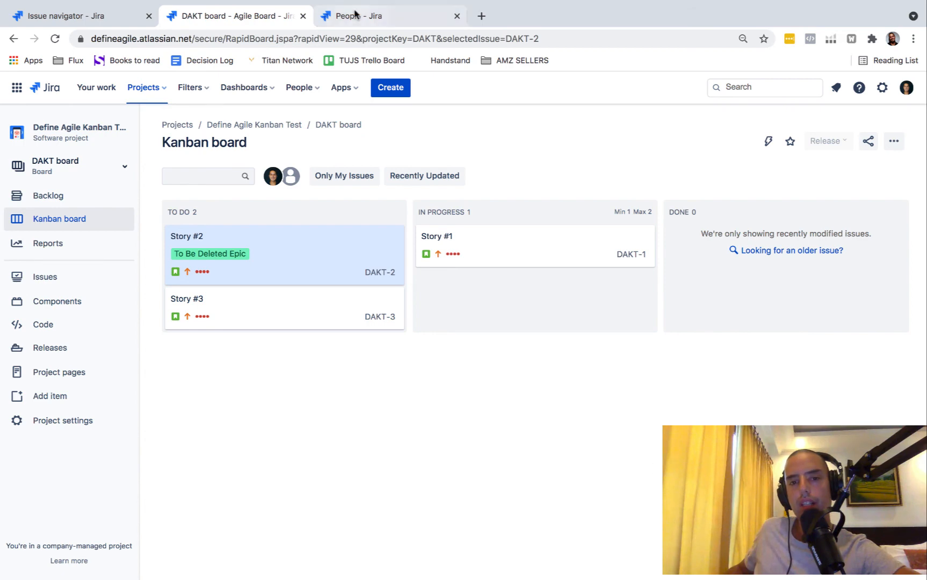
left_click(390, 17)
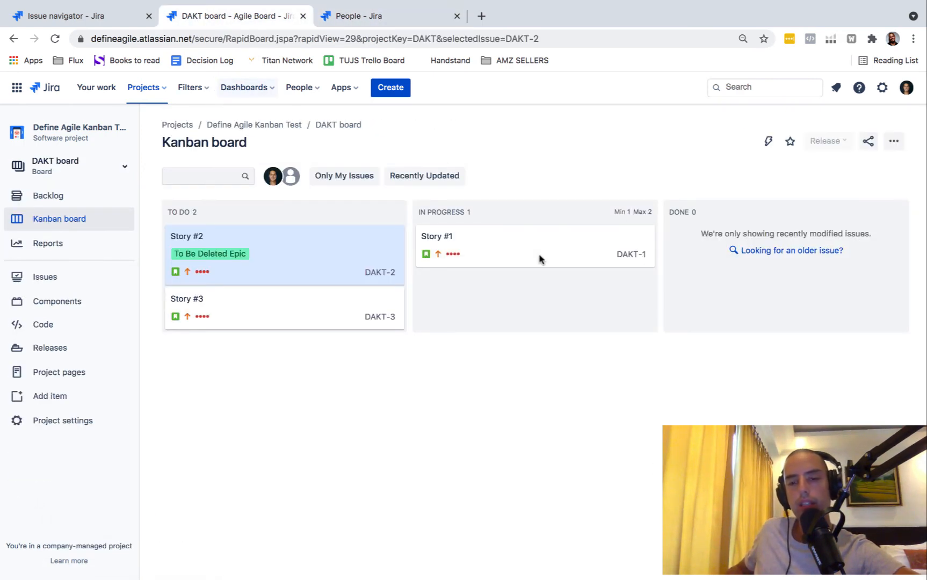
mouse_move(642, 348)
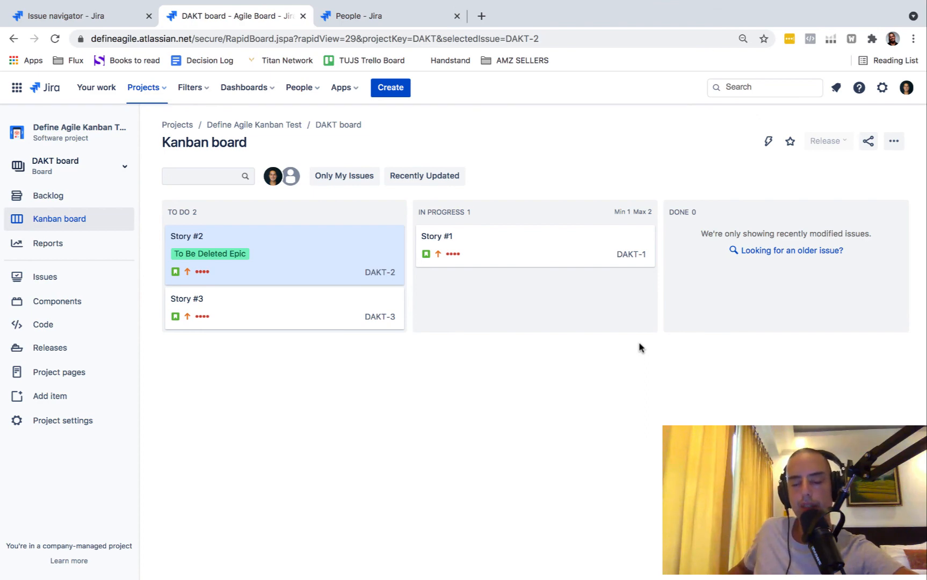